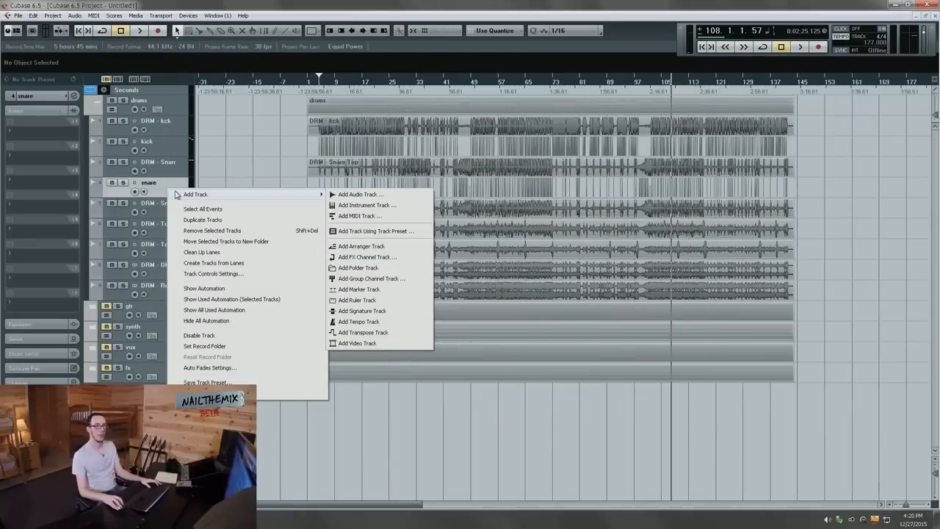
# Step: Add five new audio tracks (Audio 71–75) below the snare track
pyautogui.click(361, 193)
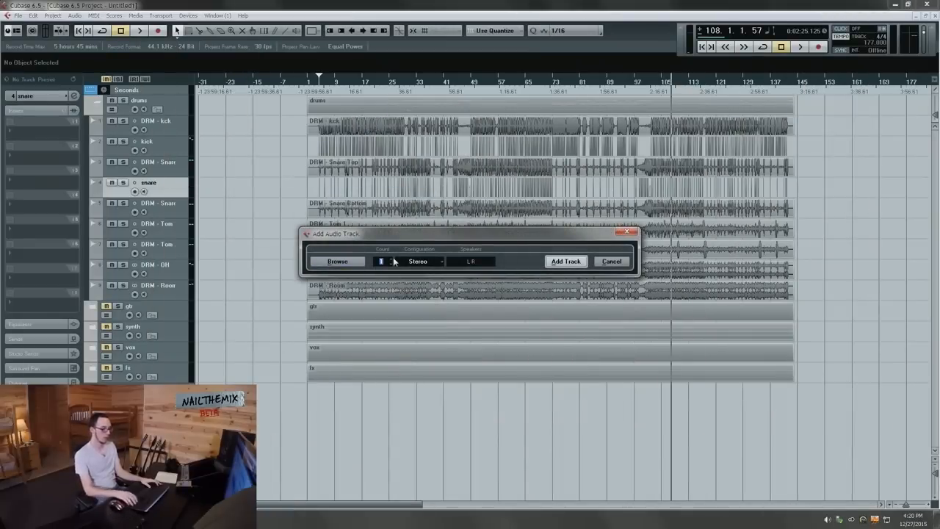
pyautogui.click(566, 261)
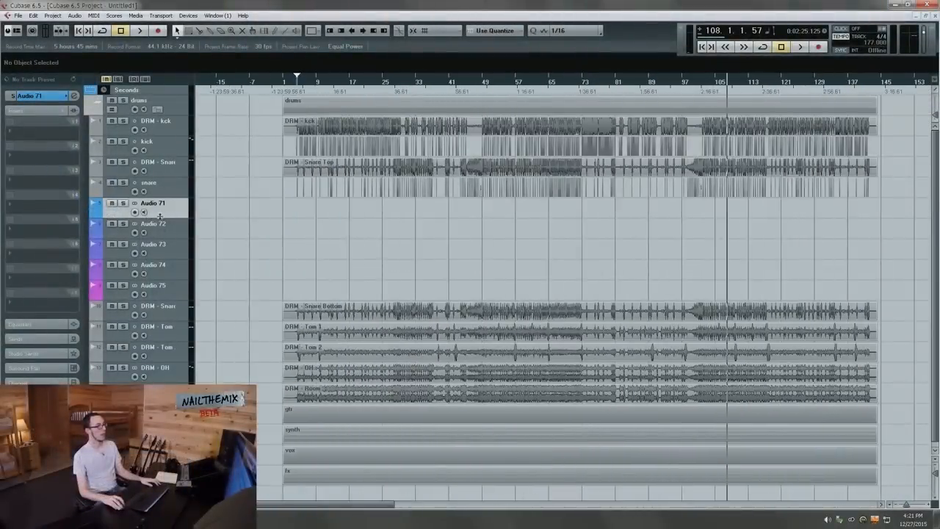
# Step: Replace them with five mono audio tracks, Audio 71–75, and select the new tracks for renaming
pyautogui.rightClick(159, 208)
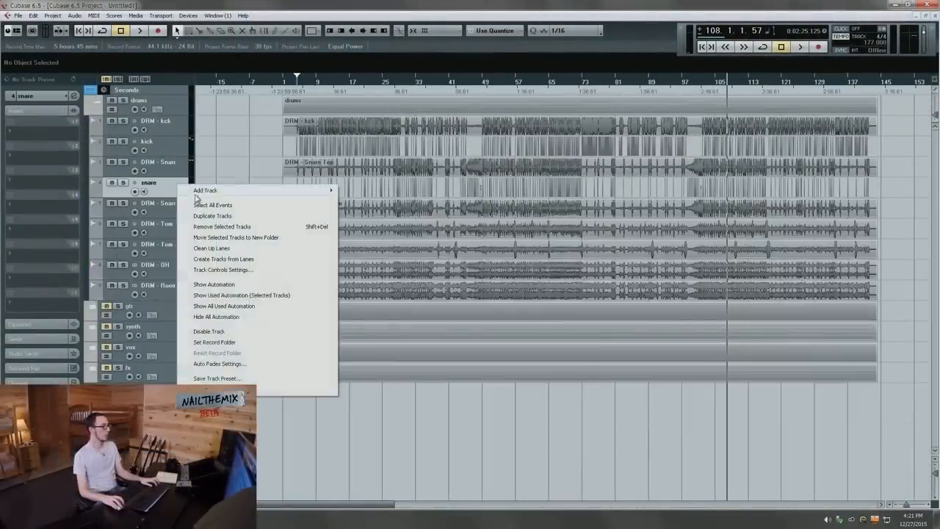
pyautogui.click(205, 191)
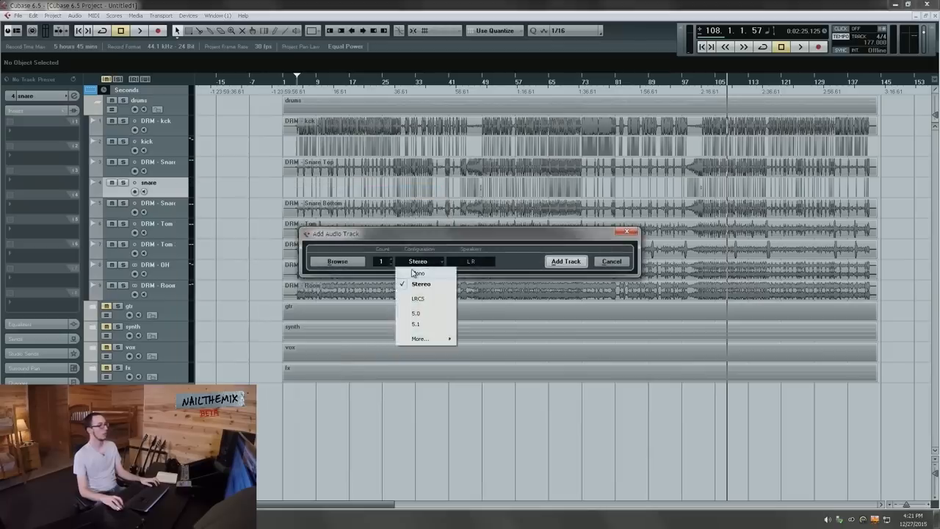
pyautogui.click(417, 271)
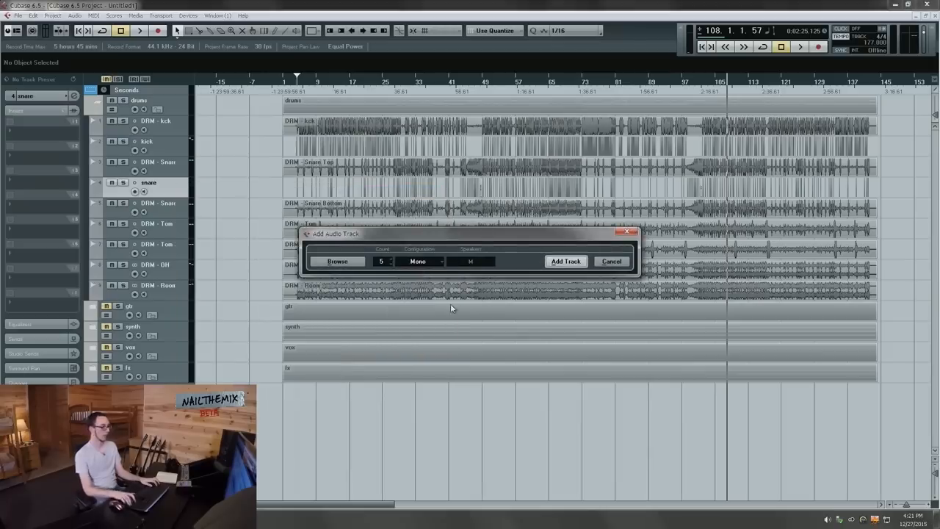
pyautogui.click(566, 261)
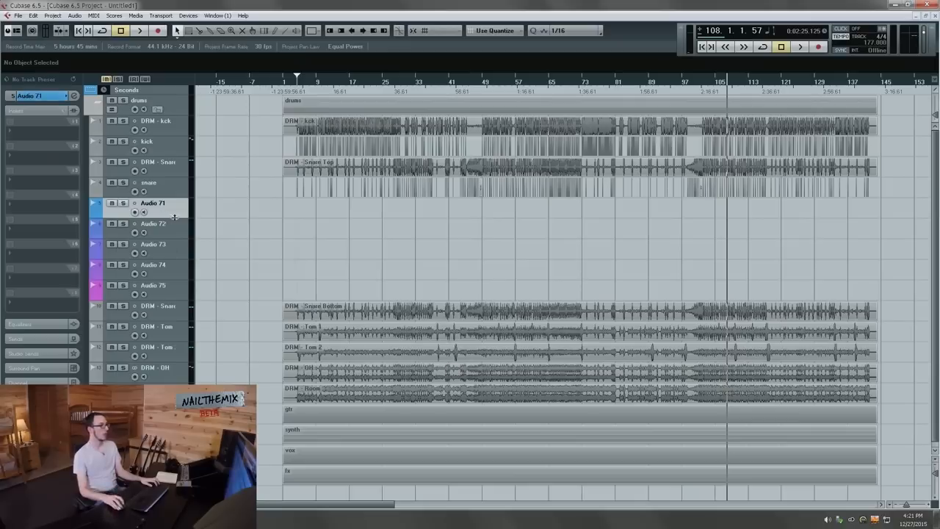
pyautogui.moveTo(166, 233)
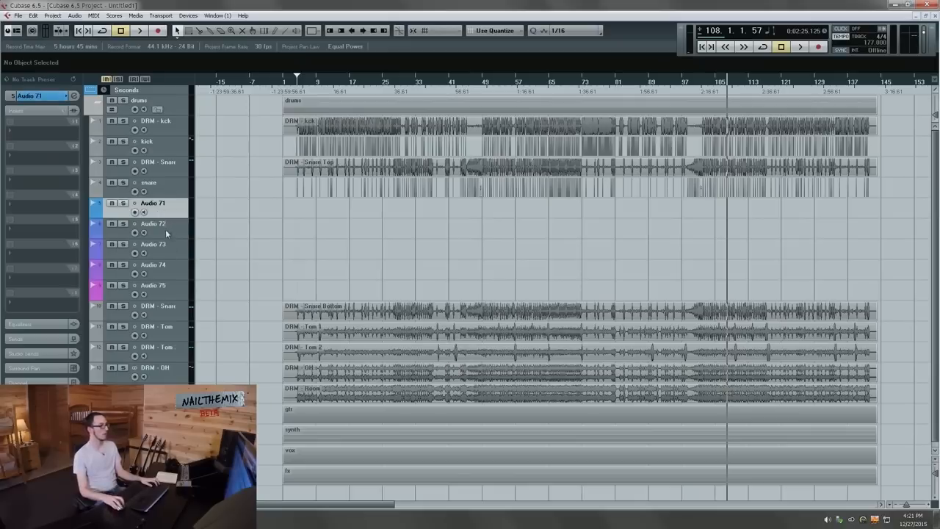
pyautogui.click(152, 285)
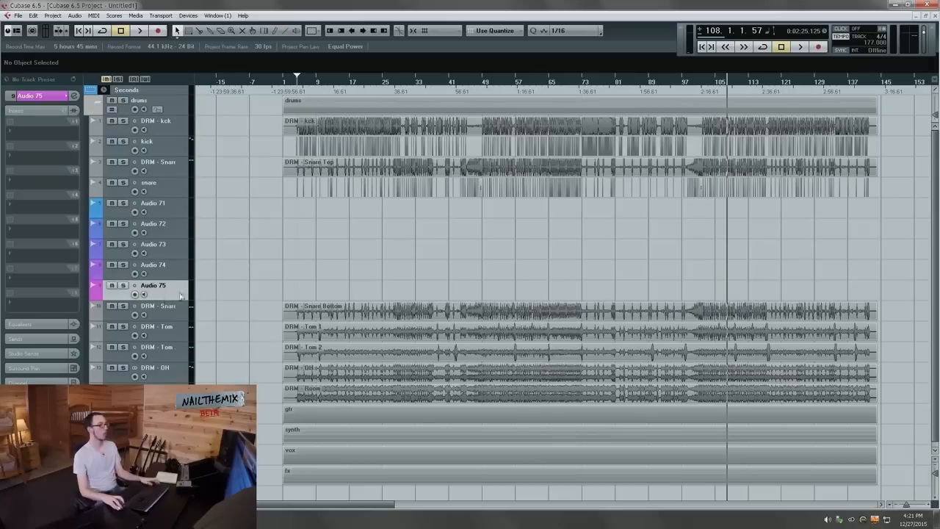
pyautogui.click(154, 202)
pyautogui.write('snr crk')
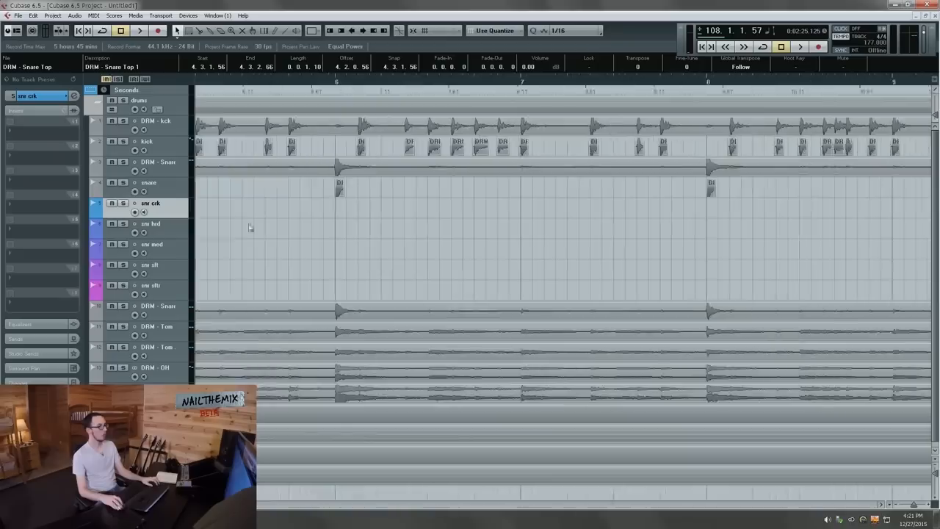
# Step: Scroll through the song and place copied snare hits on the first velocity track at matching positions
pyautogui.hscroll(3)
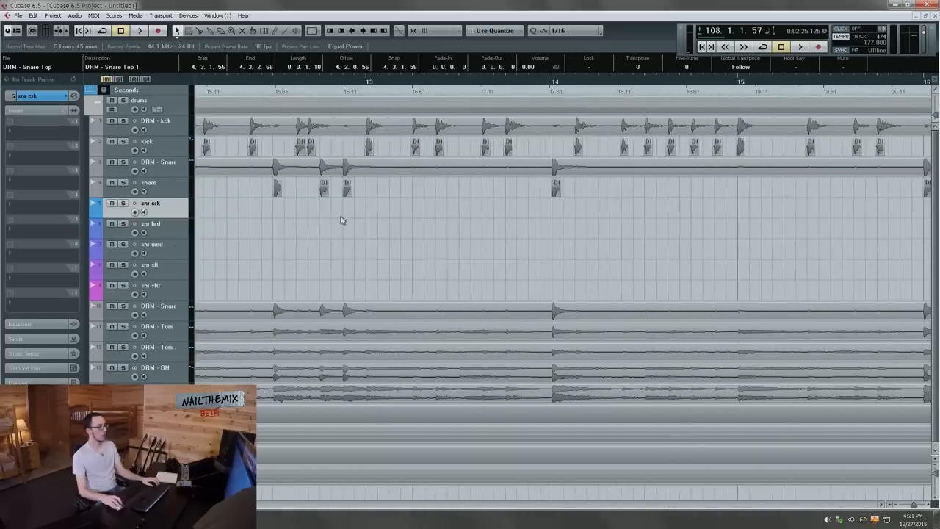
pyautogui.hscroll(3)
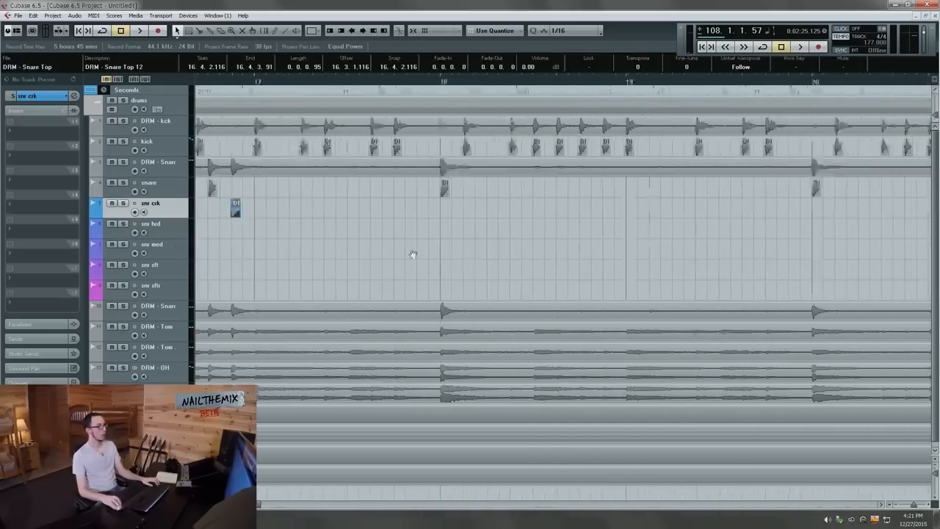
pyautogui.hscroll(3)
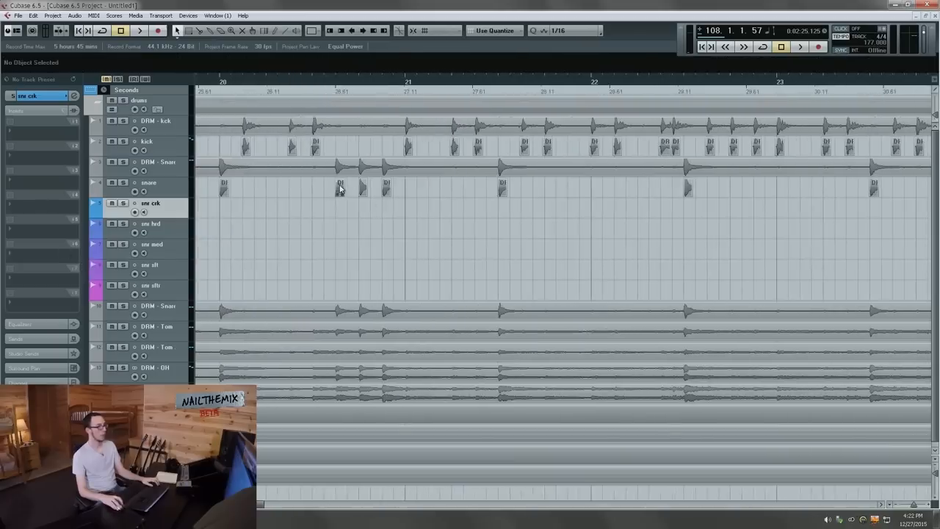
pyautogui.hscroll(3)
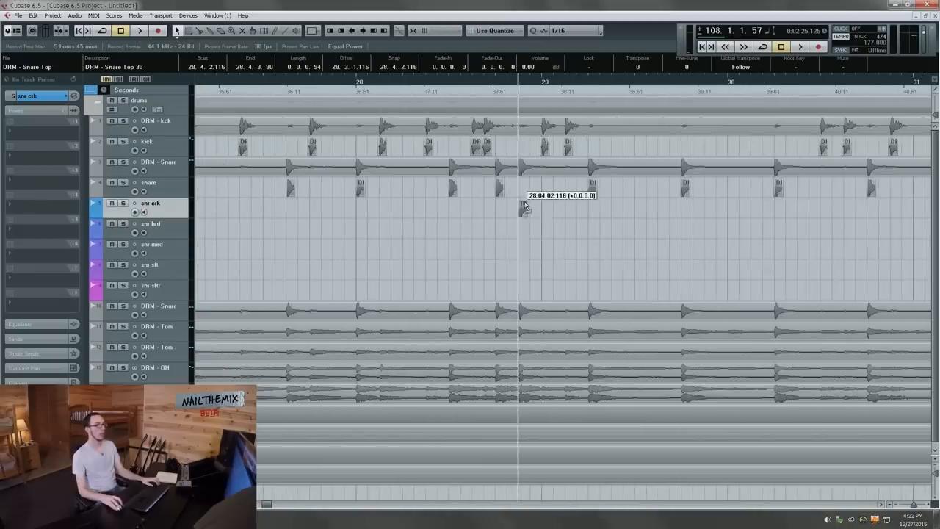
pyautogui.hscroll(3)
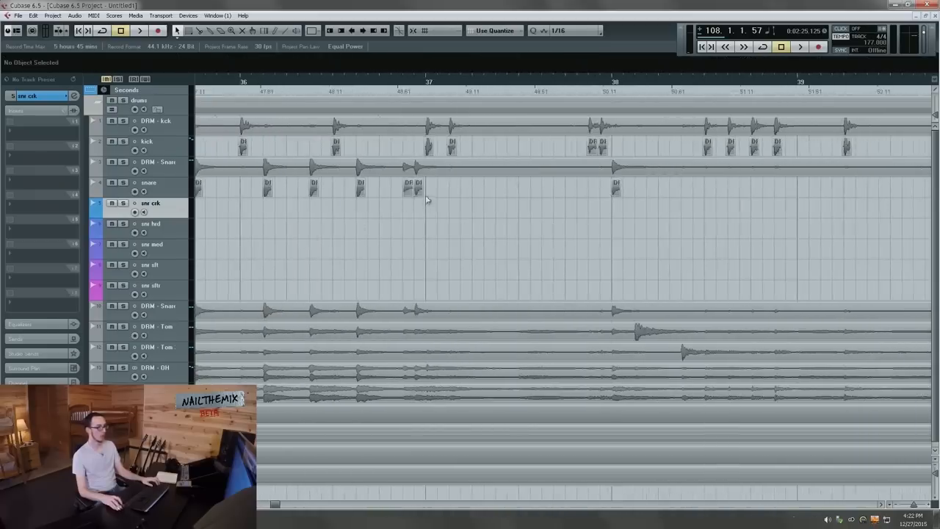
pyautogui.click(408, 209)
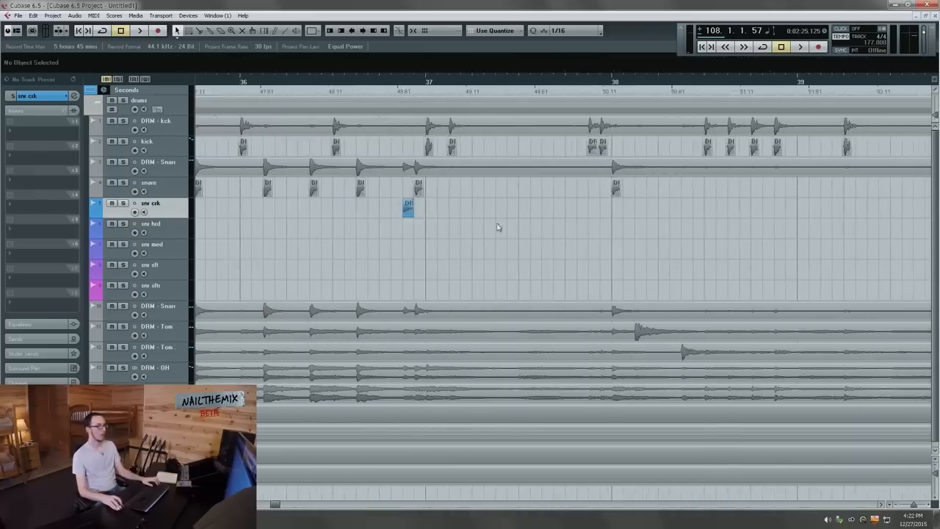
pyautogui.hscroll(3)
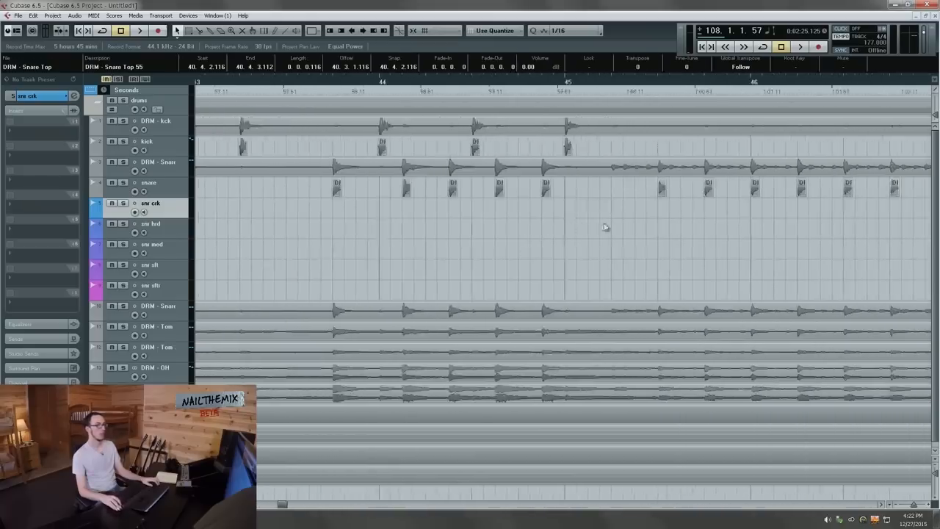
pyautogui.hscroll(3)
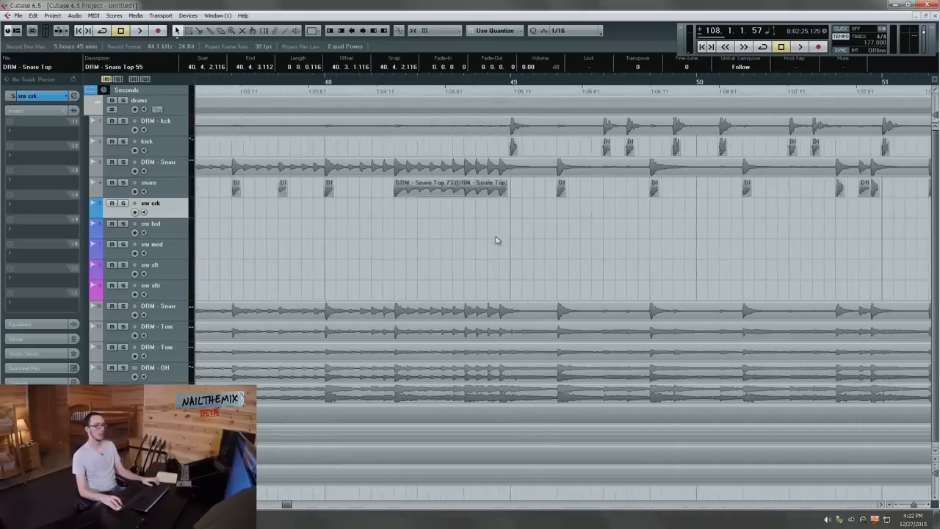
pyautogui.hscroll(3)
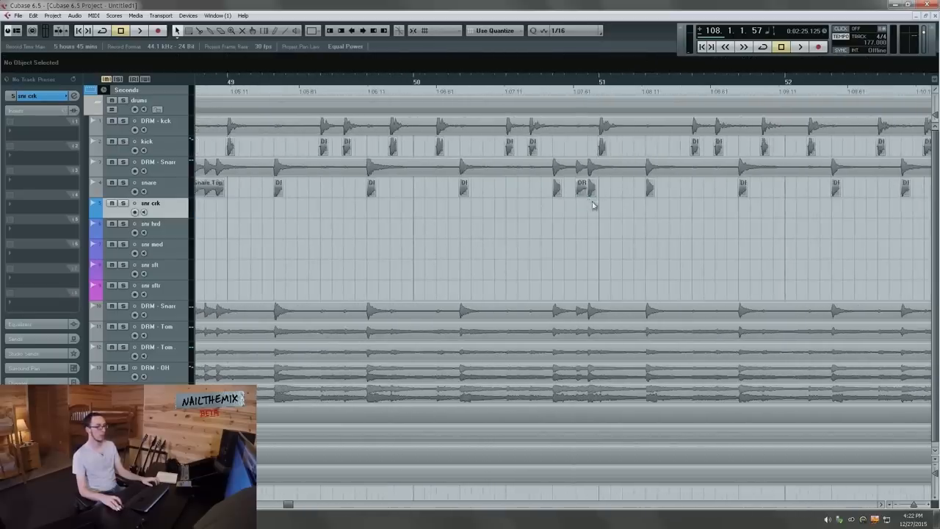
pyautogui.hscroll(3)
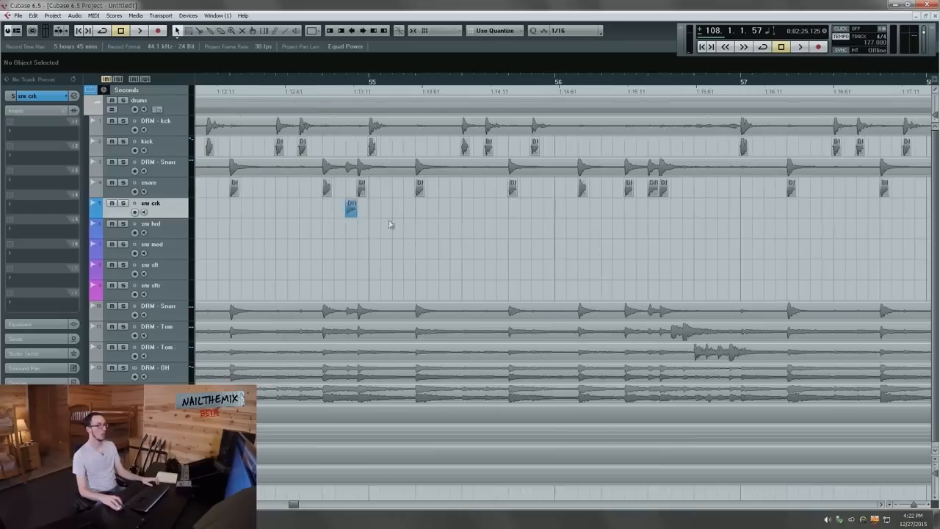
pyautogui.moveTo(356, 185)
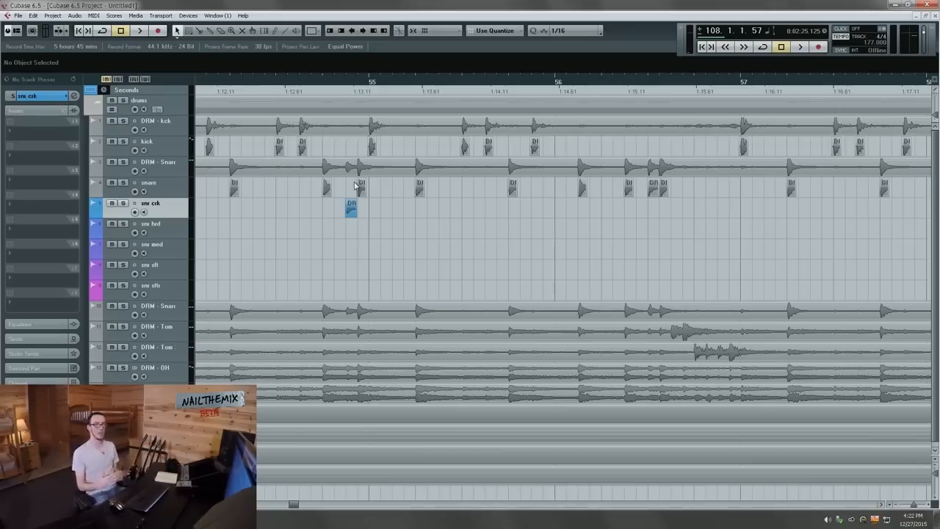
pyautogui.hscroll(3)
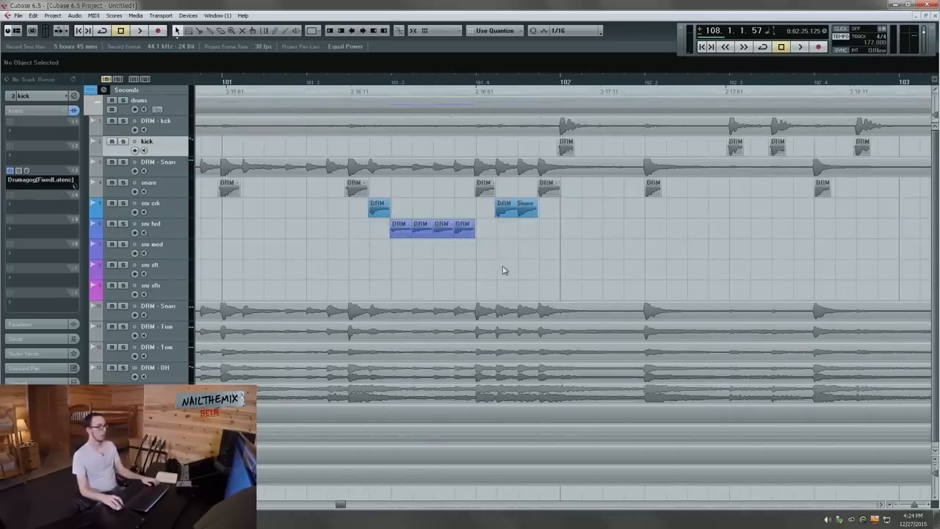
# Step: Move the build-up's snare roll hits down onto the second velocity track
pyautogui.click(432, 230)
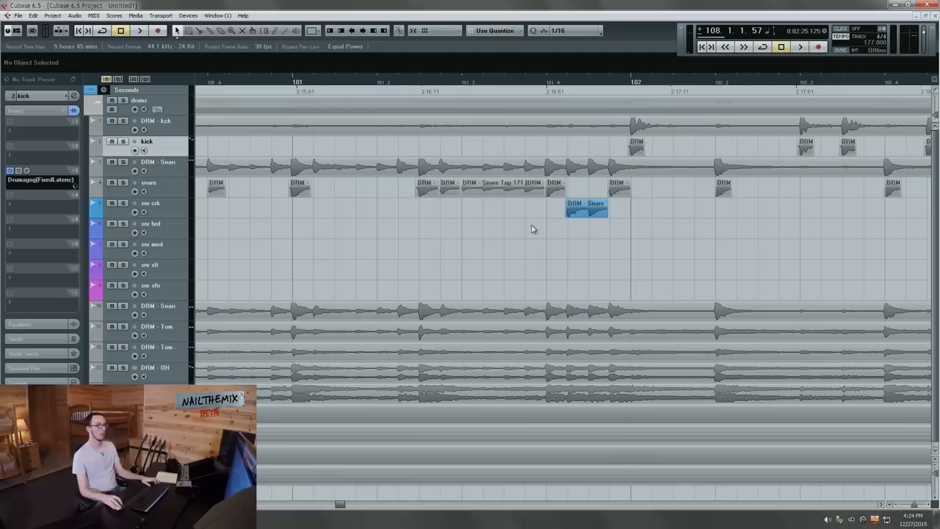
pyautogui.moveTo(535, 223)
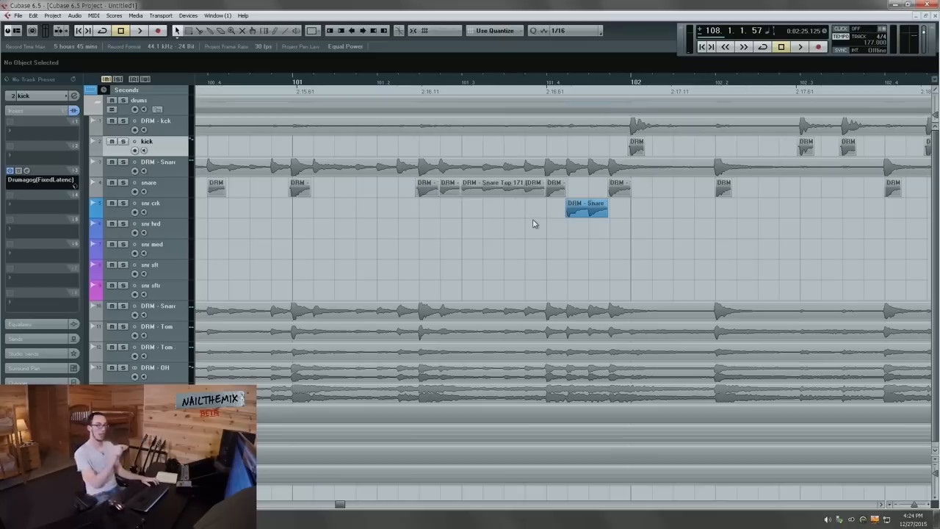
pyautogui.moveTo(483, 222)
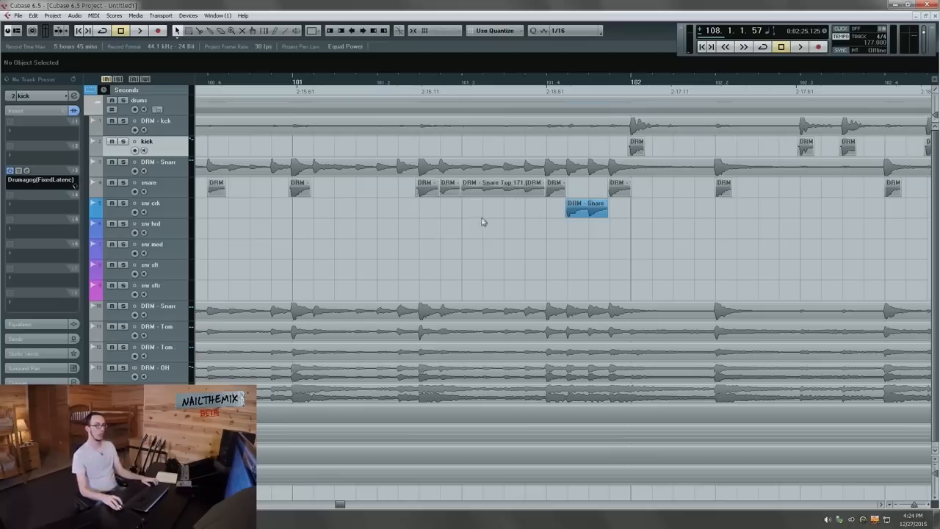
pyautogui.moveTo(502, 239)
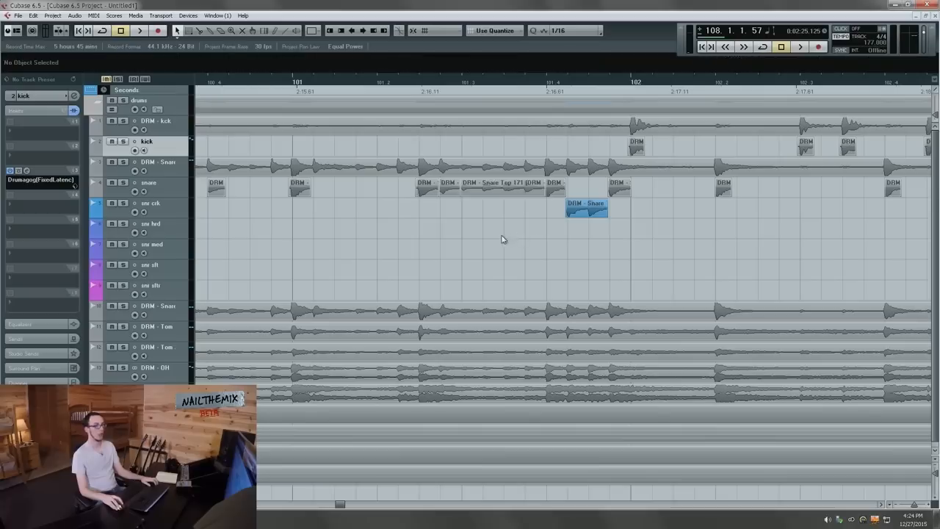
pyautogui.moveTo(499, 182); pyautogui.dragTo(502, 229)
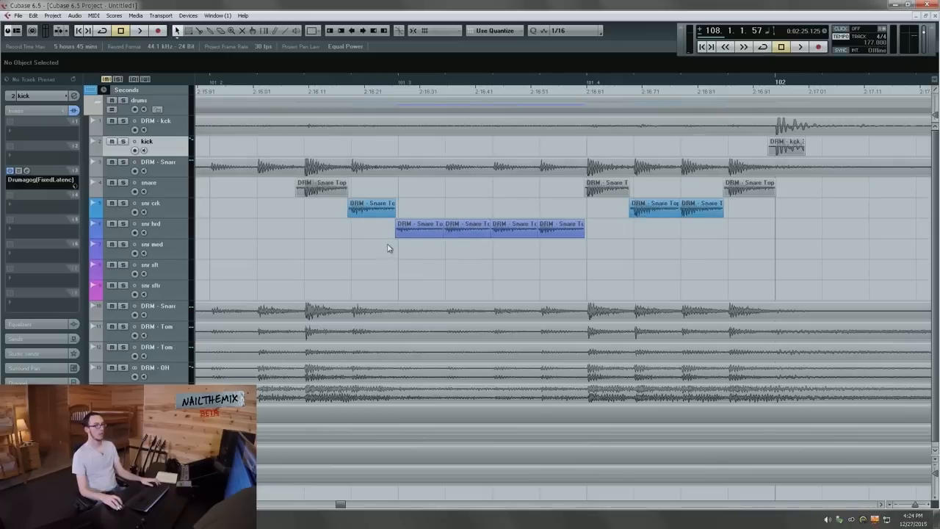
pyautogui.click(149, 224)
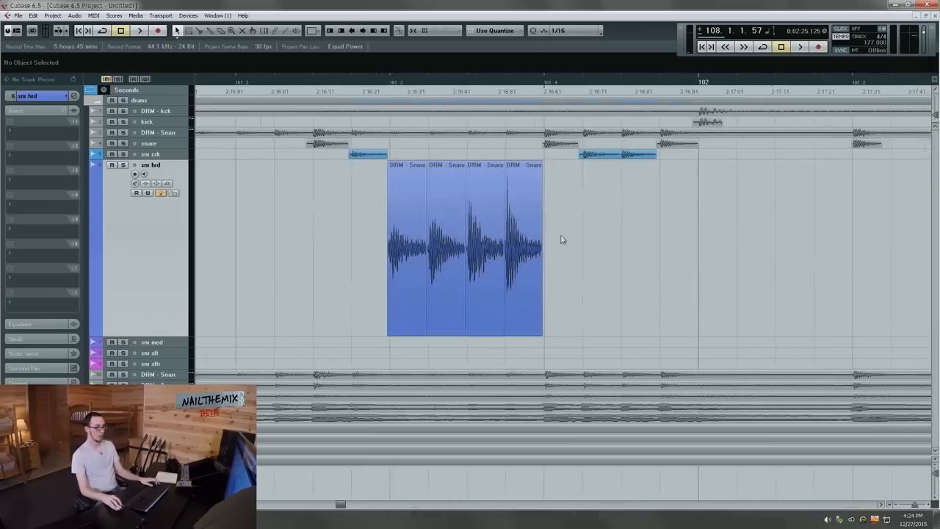
pyautogui.moveTo(360, 176)
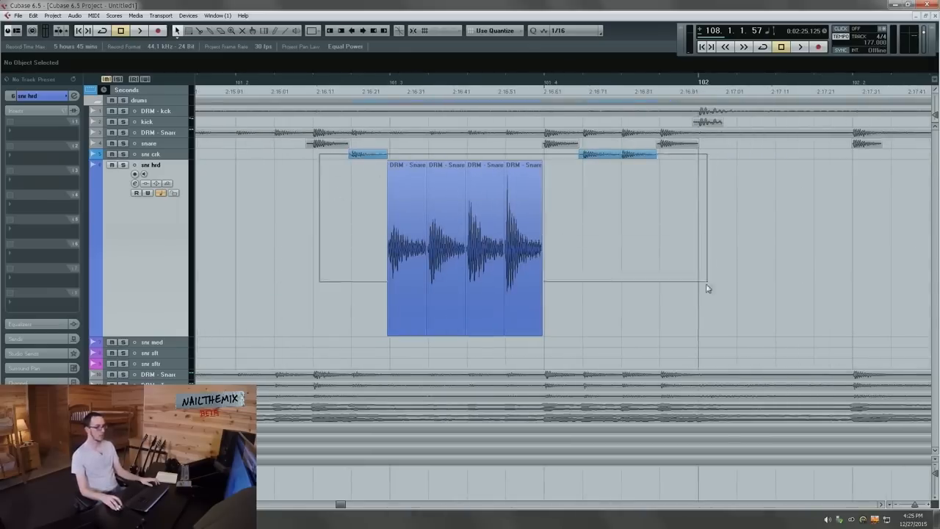
pyautogui.rightClick(463, 242)
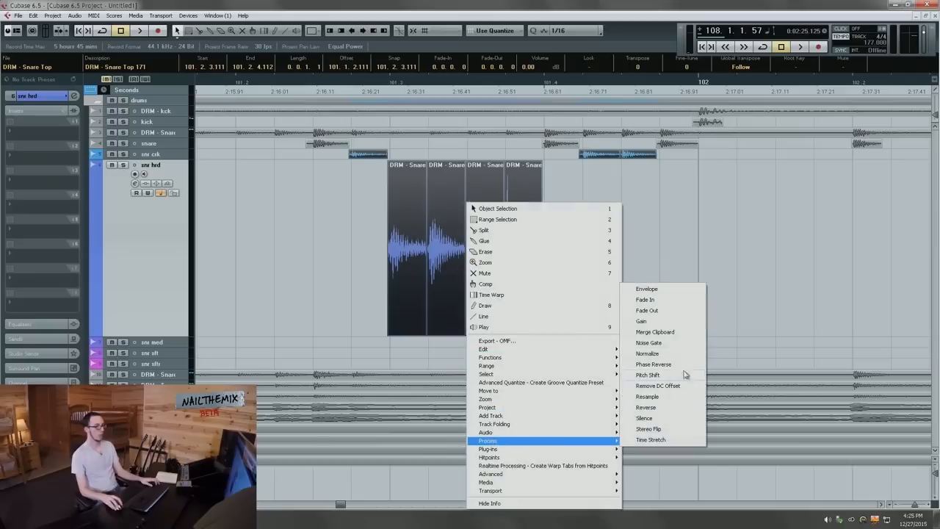
pyautogui.click(646, 353)
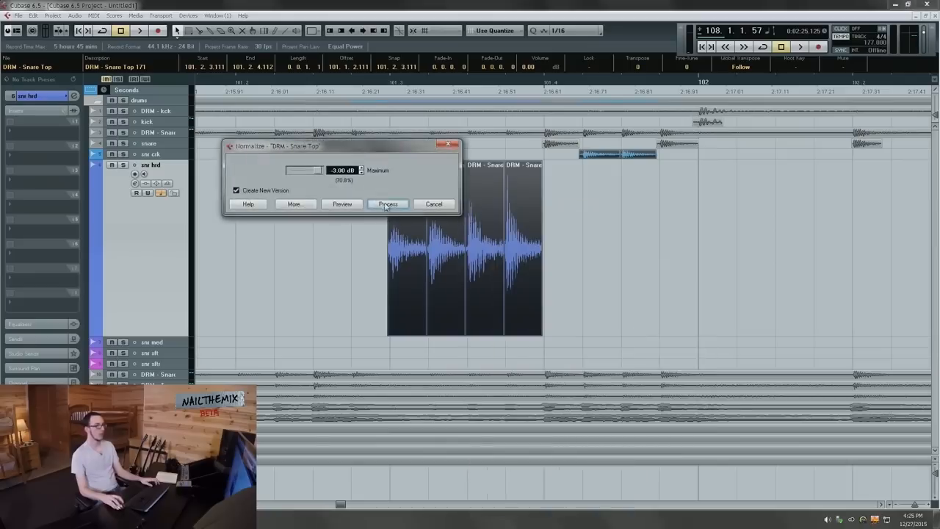
pyautogui.click(388, 203)
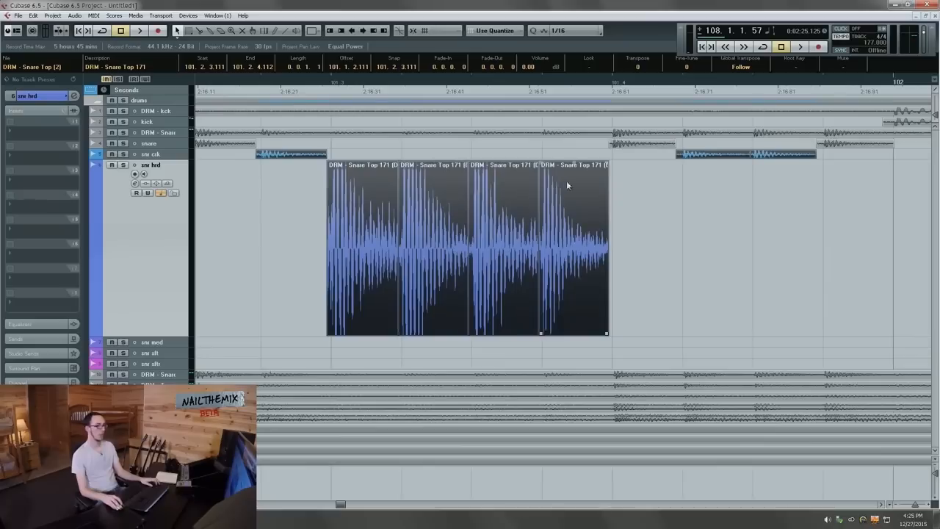
pyautogui.moveTo(605, 170)
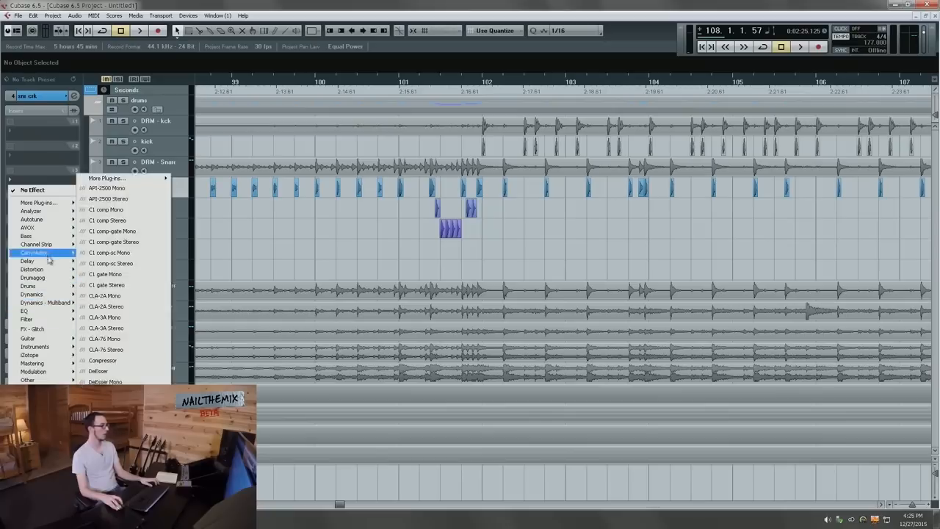
# Step: Load Drumagog on the snare velocity track, check its Advanced settings, and bring up the MixConsole
pyautogui.click(32, 276)
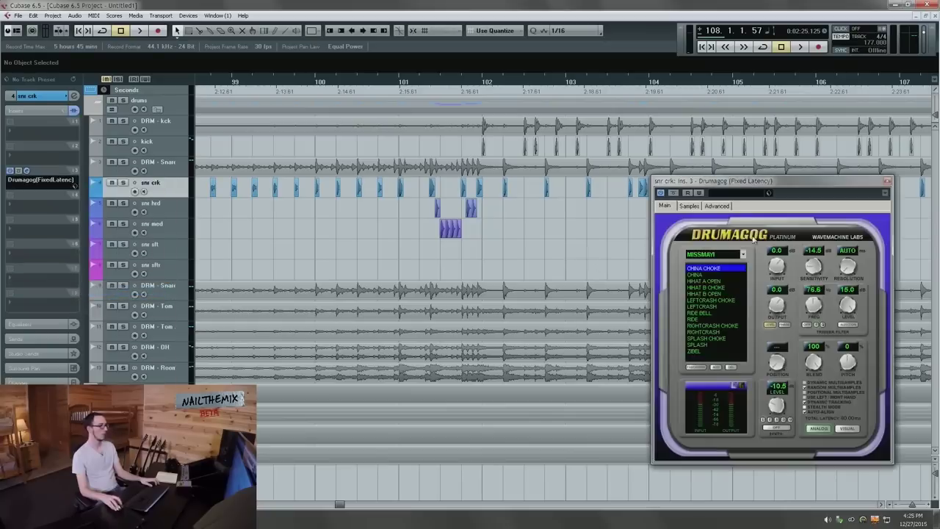
pyautogui.click(717, 206)
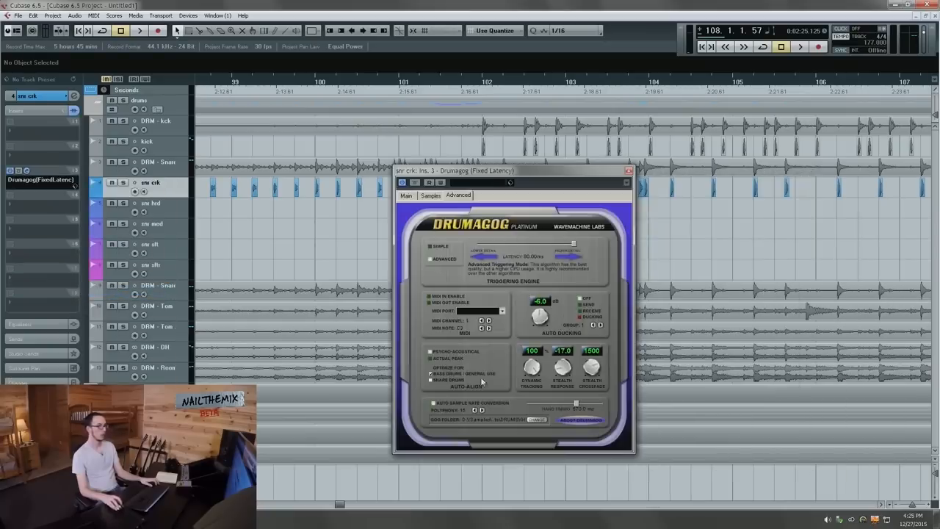
pyautogui.click(432, 378)
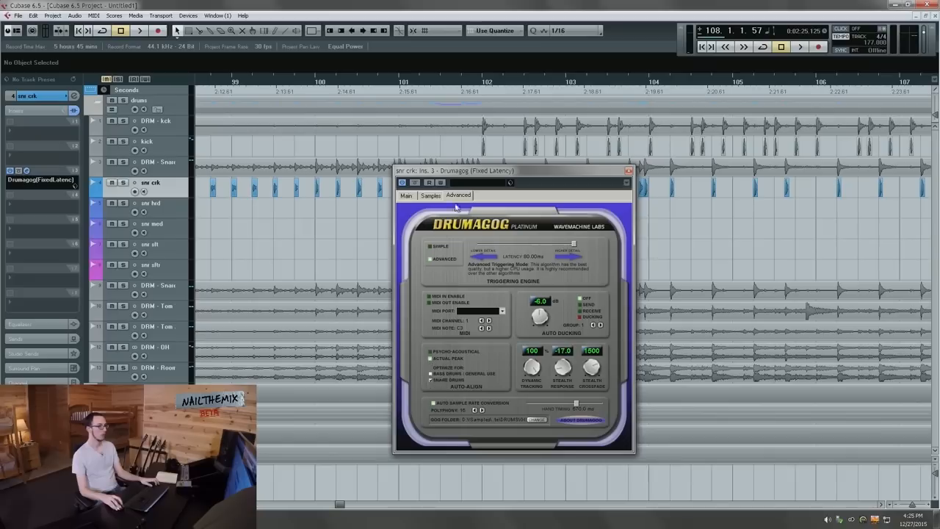
pyautogui.click(406, 196)
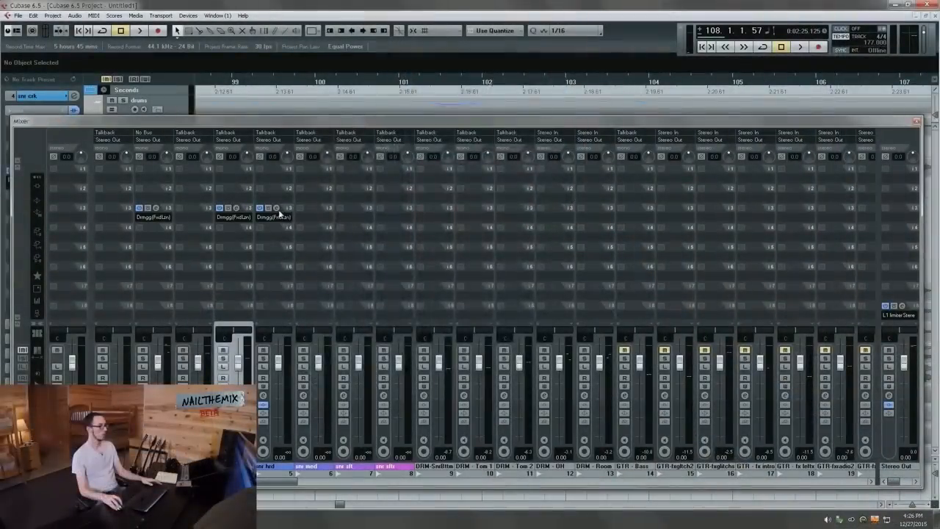
# Step: Check the Drumagog inserts' Samples and Main settings from the mixer, then close the MixConsole
pyautogui.rightClick(443, 188)
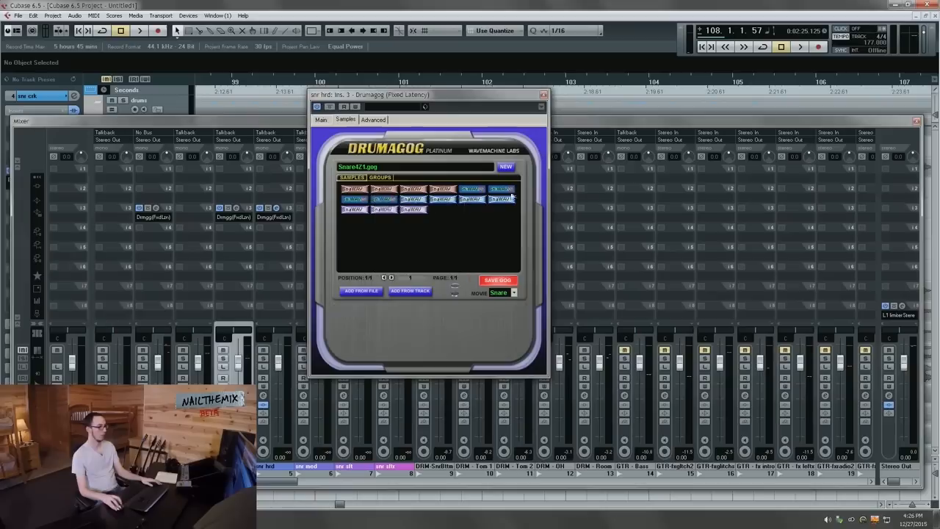
pyautogui.click(544, 94)
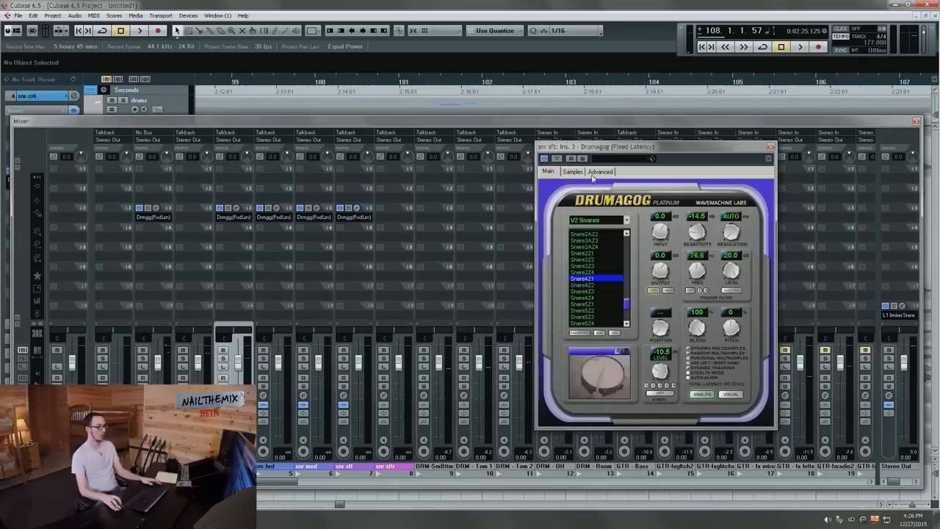
pyautogui.click(571, 171)
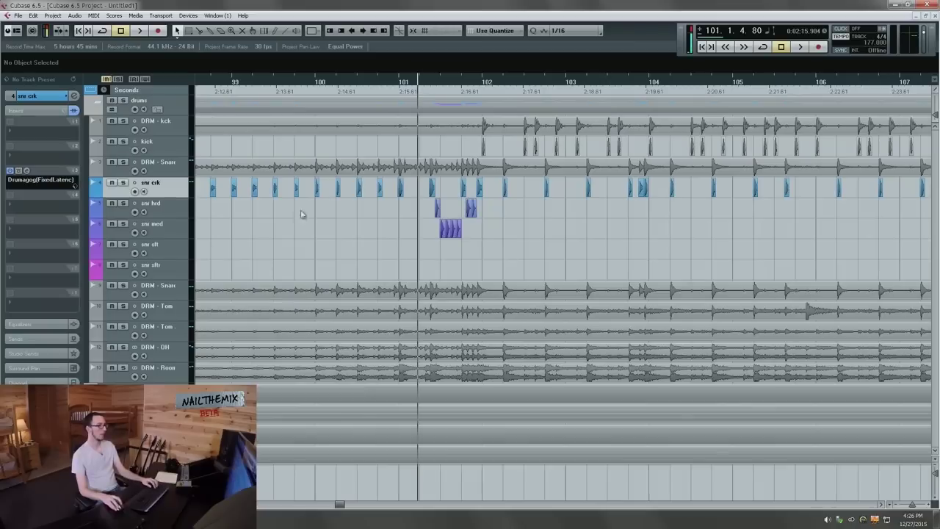
pyautogui.click(140, 30)
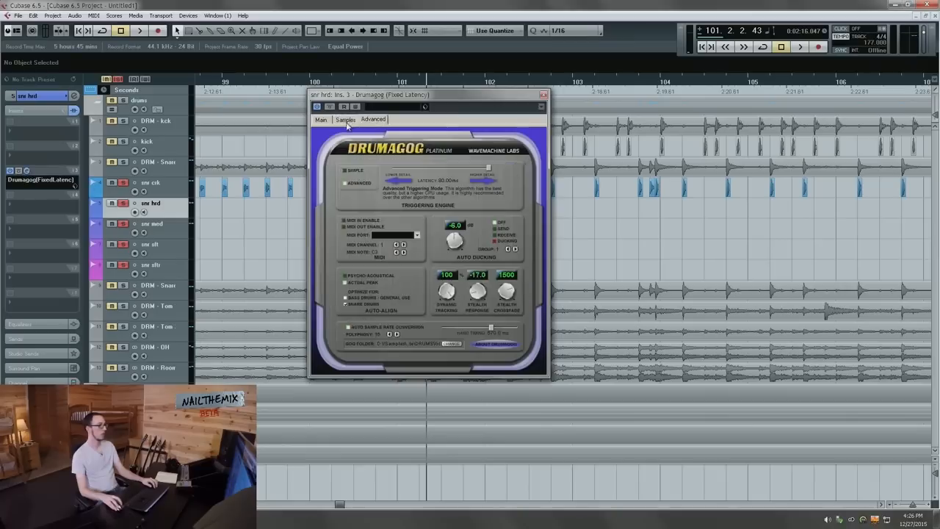
pyautogui.click(320, 120)
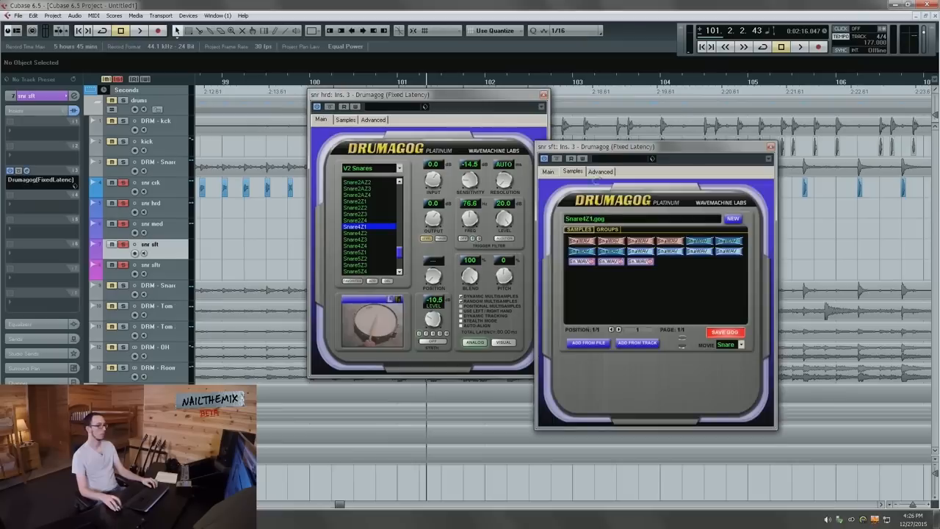
pyautogui.click(599, 171)
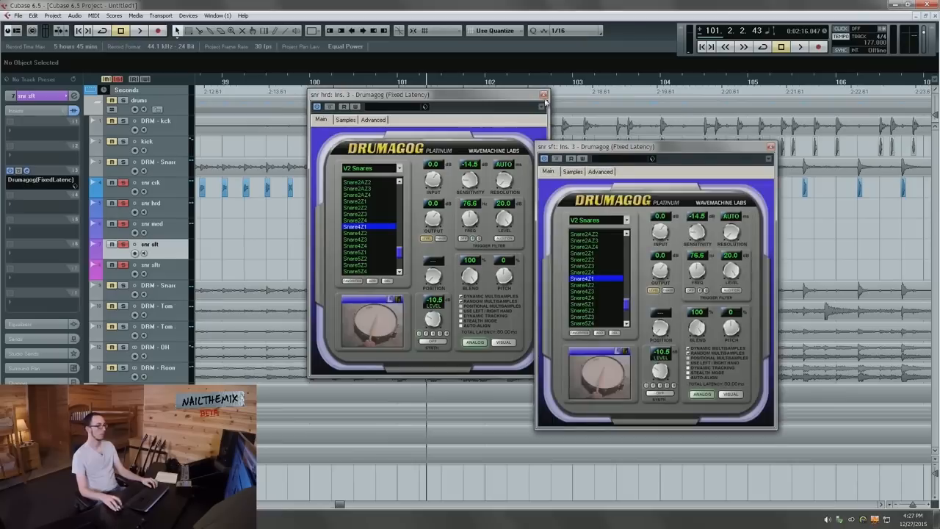
pyautogui.click(544, 94)
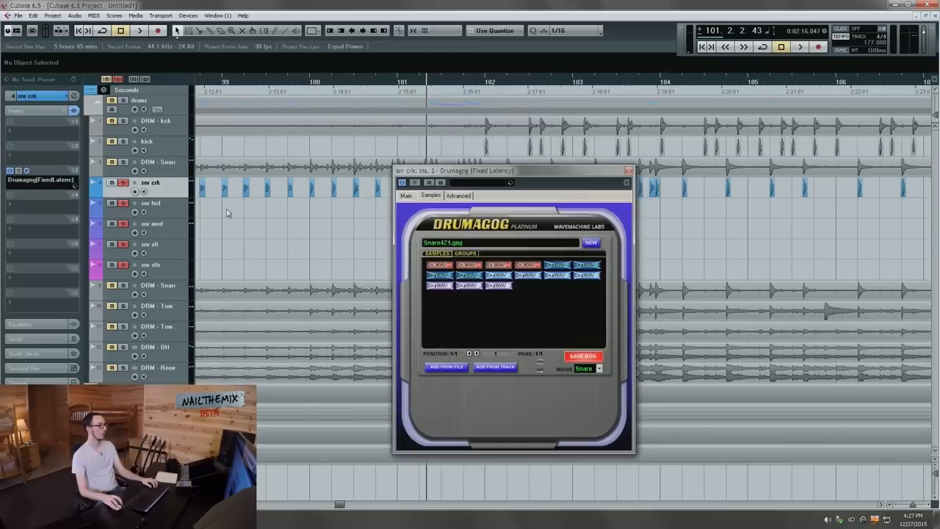
pyautogui.click(405, 196)
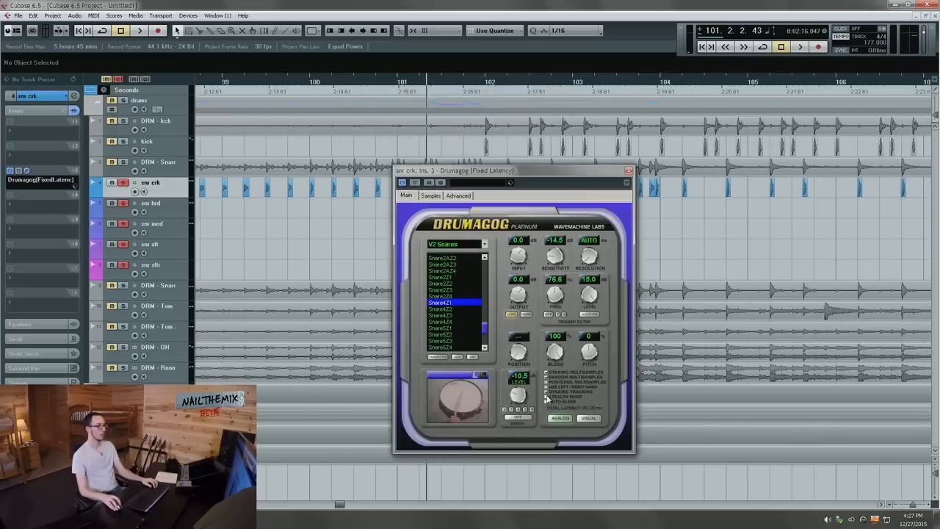
pyautogui.click(629, 170)
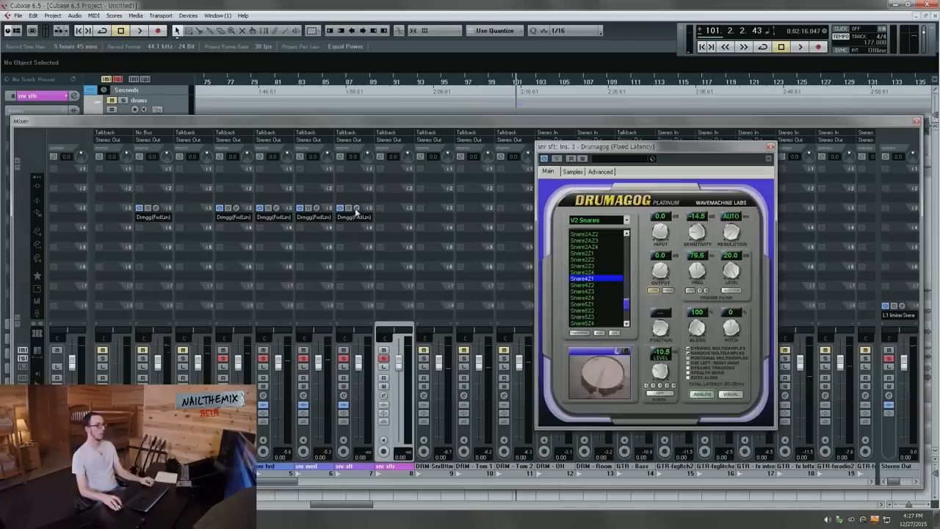
pyautogui.click(573, 170)
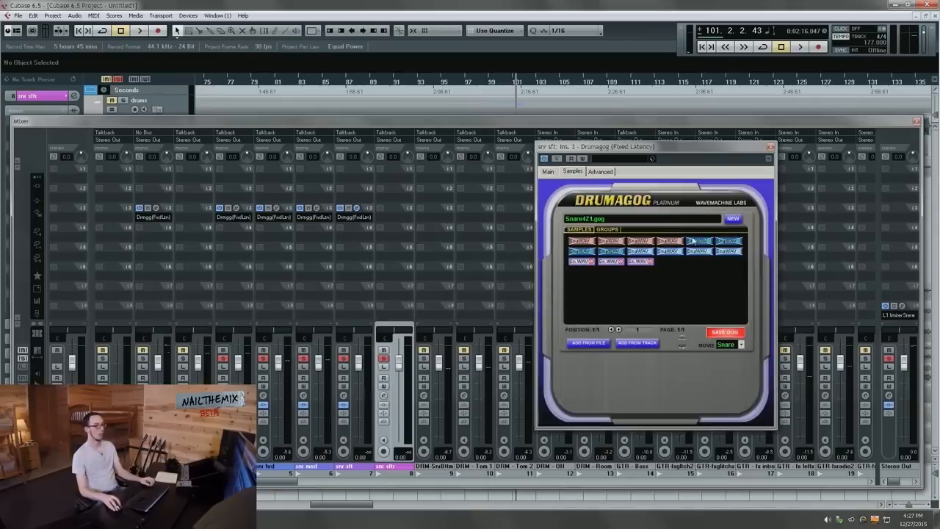
pyautogui.moveTo(751, 161)
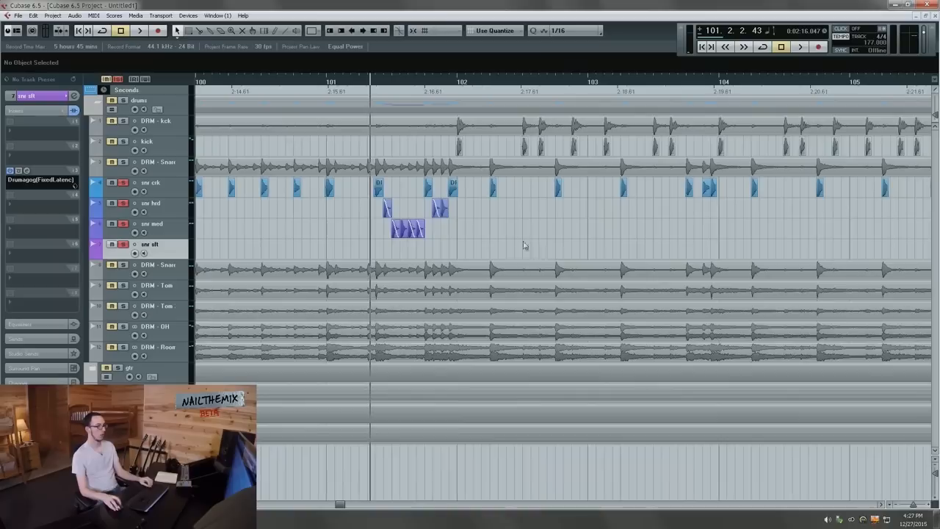
pyautogui.click(141, 29)
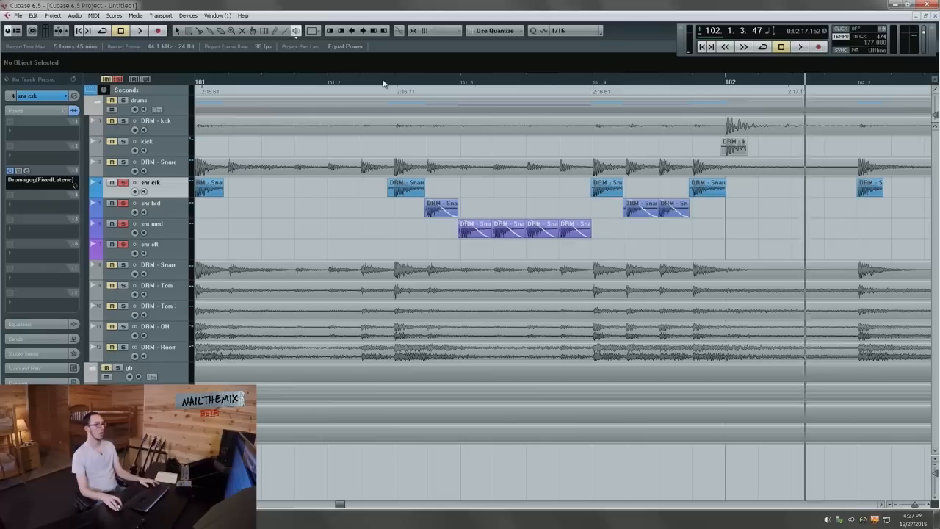
pyautogui.click(138, 29)
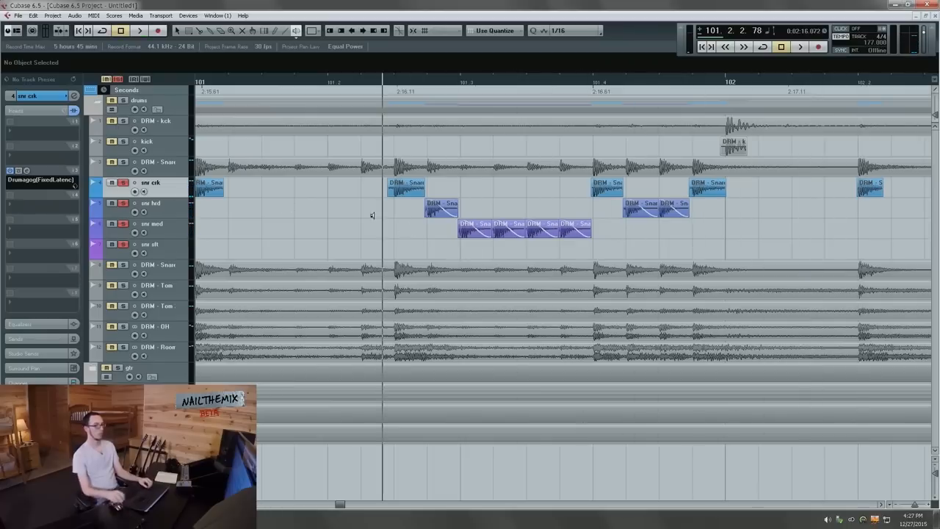
pyautogui.click(517, 91)
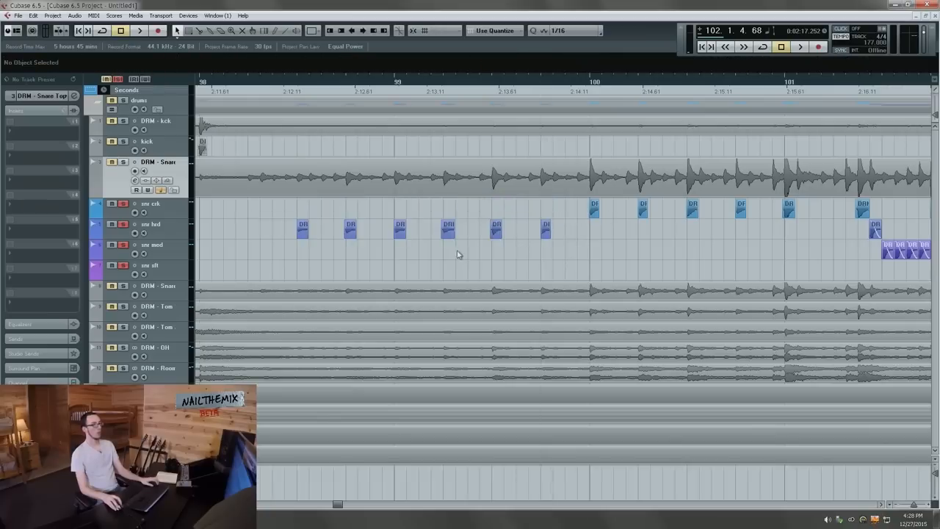
# Step: Adjust a snare event, run Audio > Process on it, and bring up Drumagog on the velocity track
pyautogui.click(349, 250)
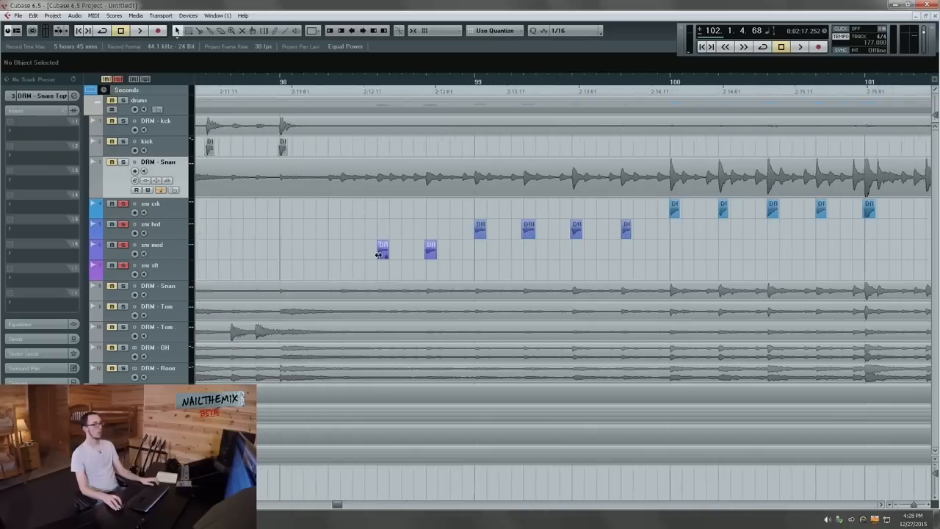
pyautogui.moveTo(382, 250); pyautogui.dragTo(331, 250)
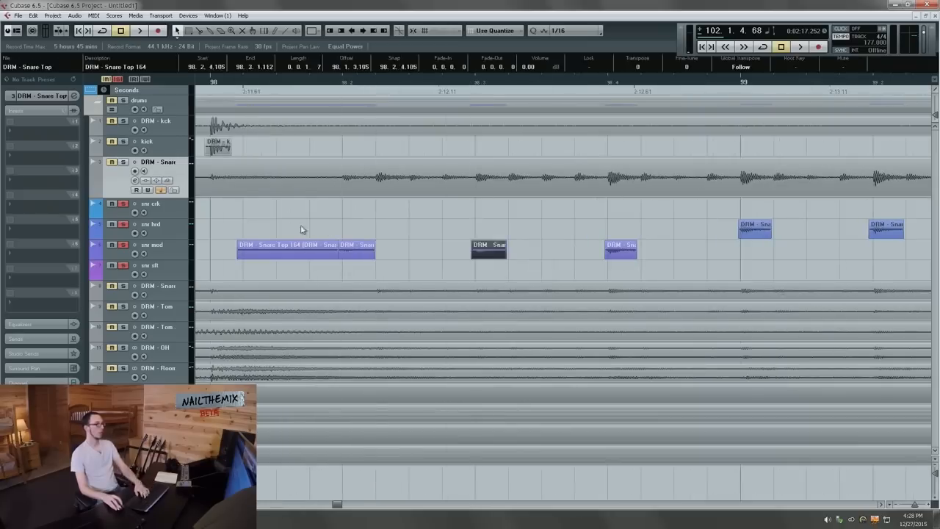
pyautogui.click(140, 29)
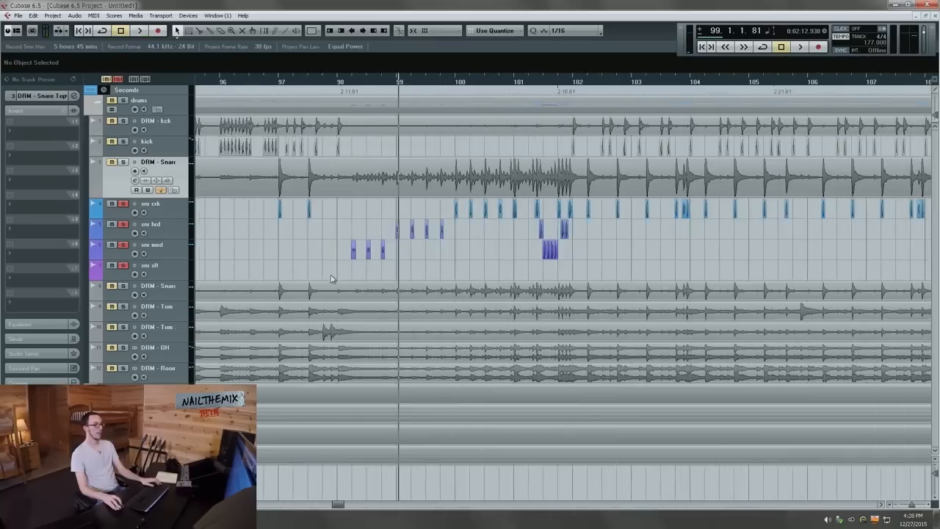
pyautogui.rightClick(330, 279)
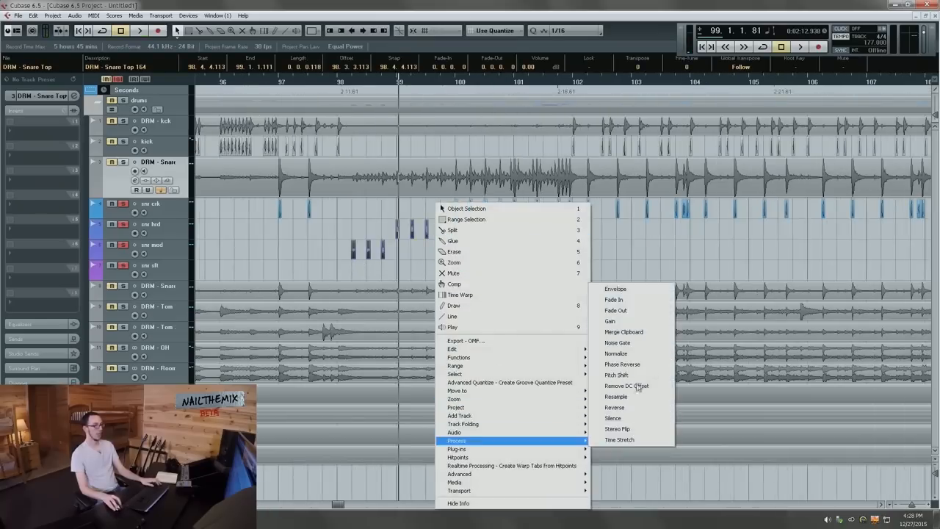
pyautogui.click(463, 303)
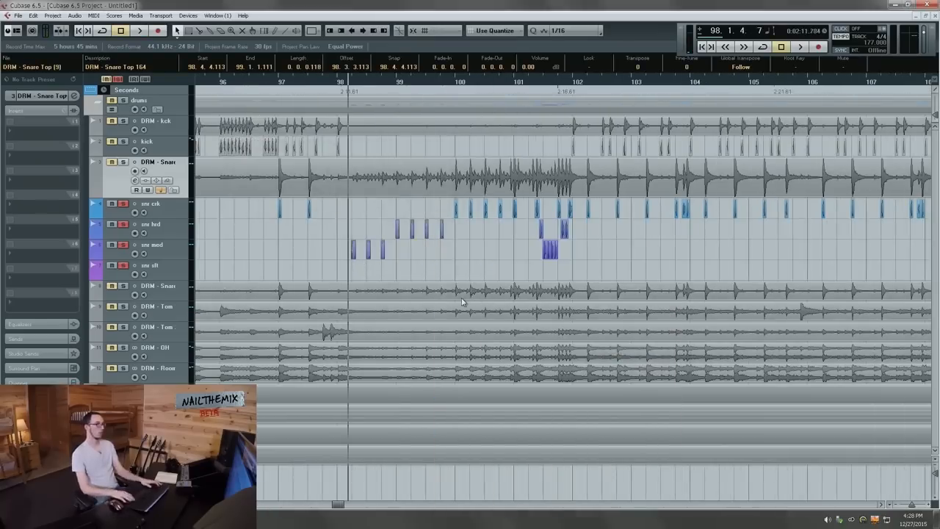
pyautogui.click(138, 29)
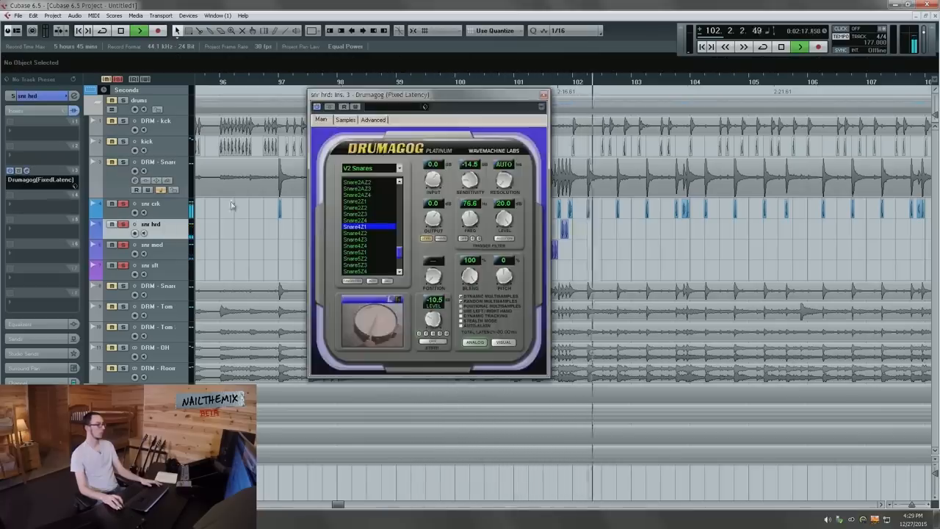
# Step: Review Drumagog's Advanced, Samples and Main settings on the hard-hit snare track
pyautogui.click(373, 119)
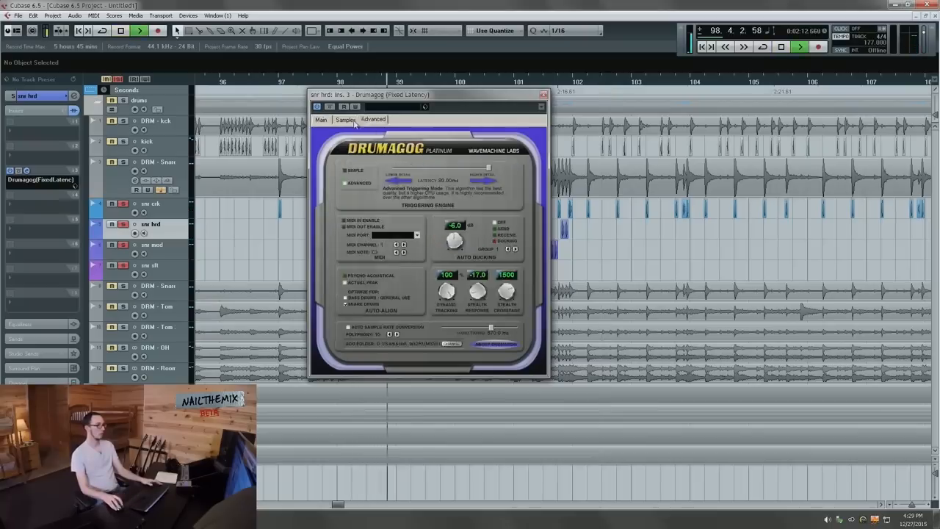
pyautogui.click(346, 119)
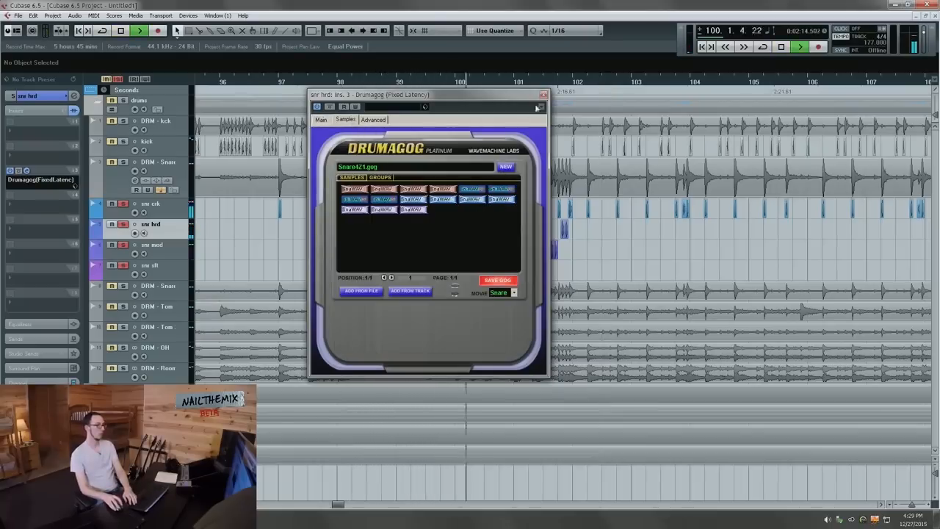
pyautogui.click(373, 120)
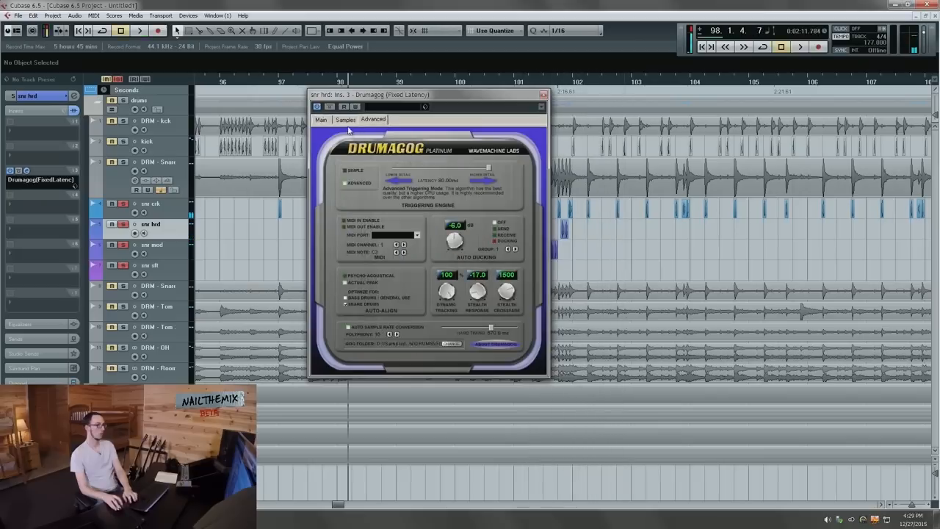
pyautogui.click(320, 119)
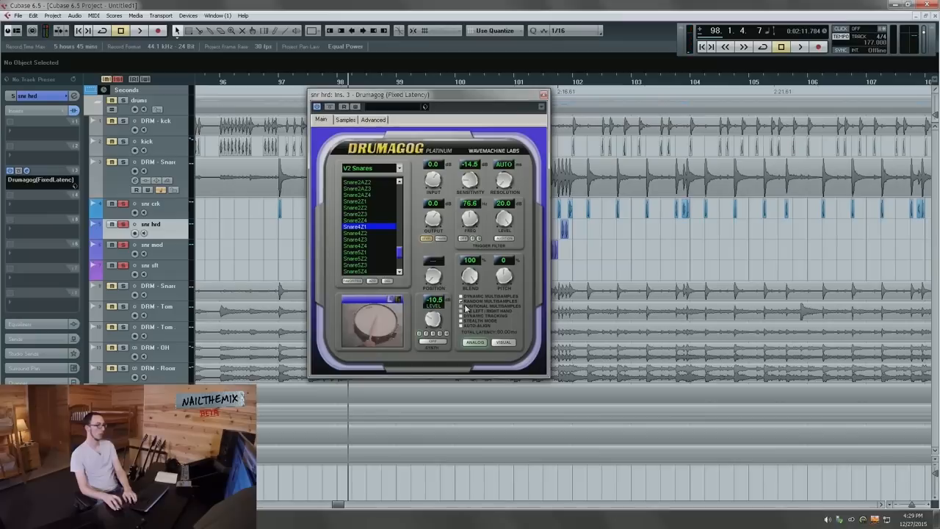
# Step: Tweak the Drumagog trigger display/threshold and close the plugin window
pyautogui.click(140, 29)
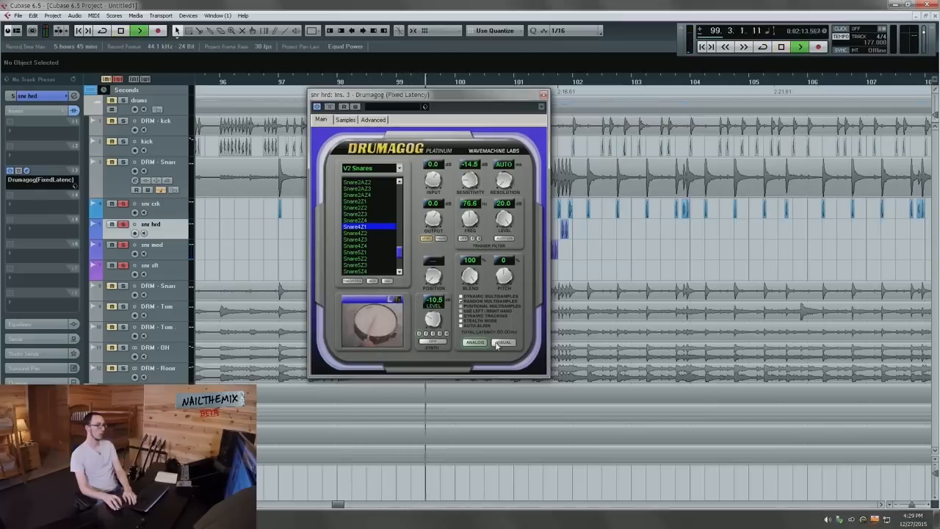
pyautogui.click(503, 342)
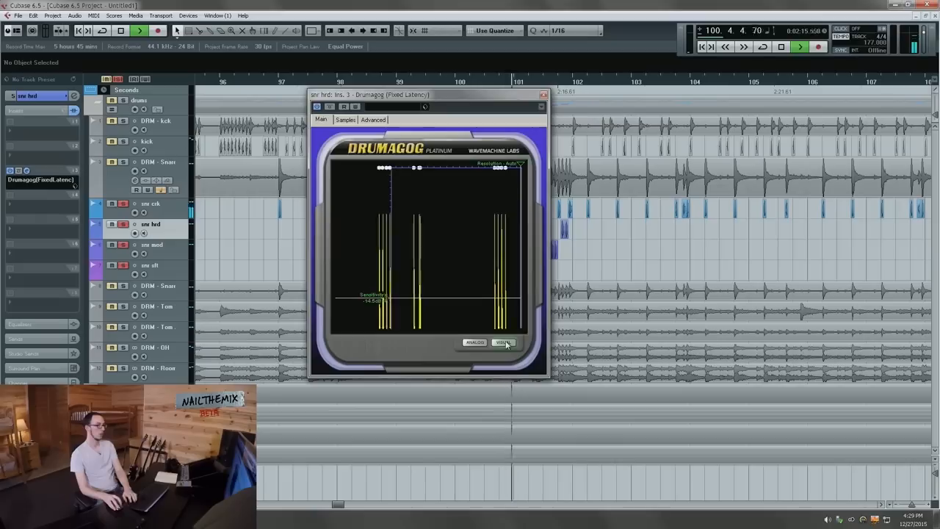
pyautogui.click(474, 342)
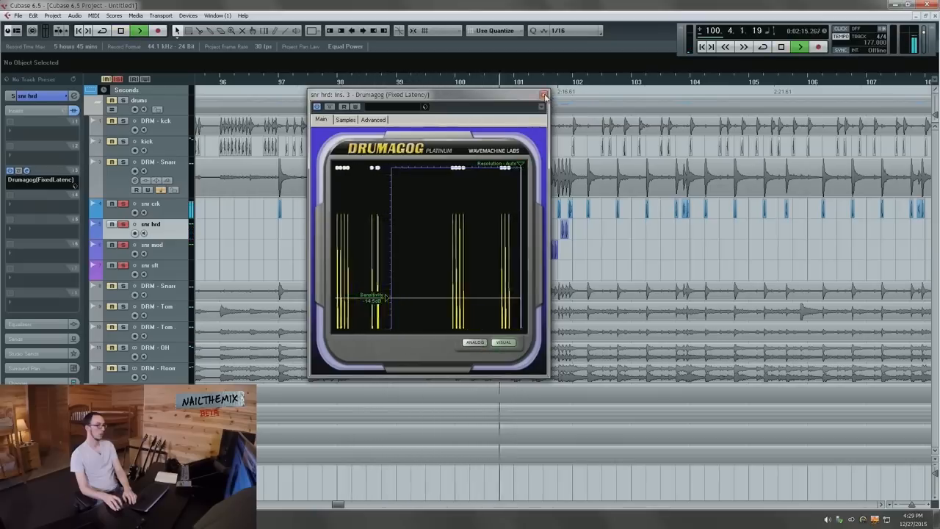
pyautogui.click(543, 94)
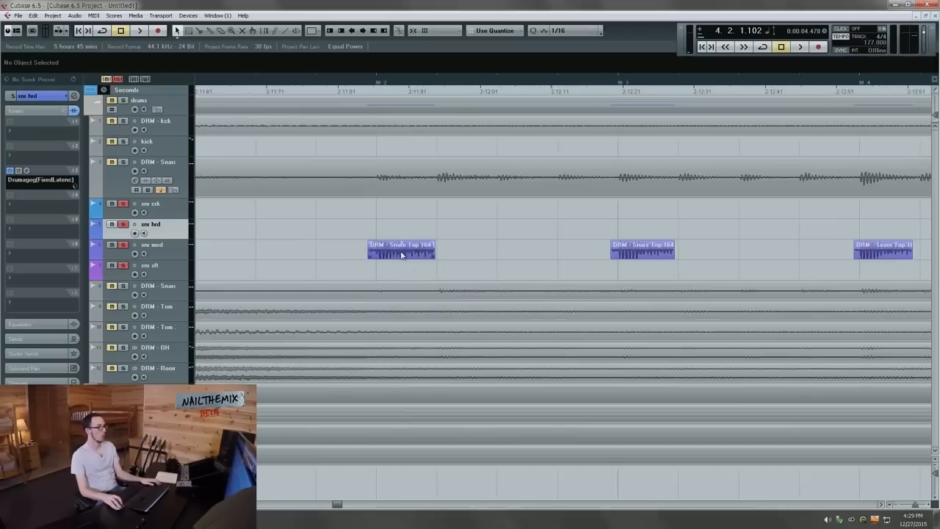
# Step: Copy a Snare Top hit onto the soft track, set grid 1/32, shorten it, and copy it across the roll
pyautogui.moveTo(399, 251); pyautogui.dragTo(461, 274)
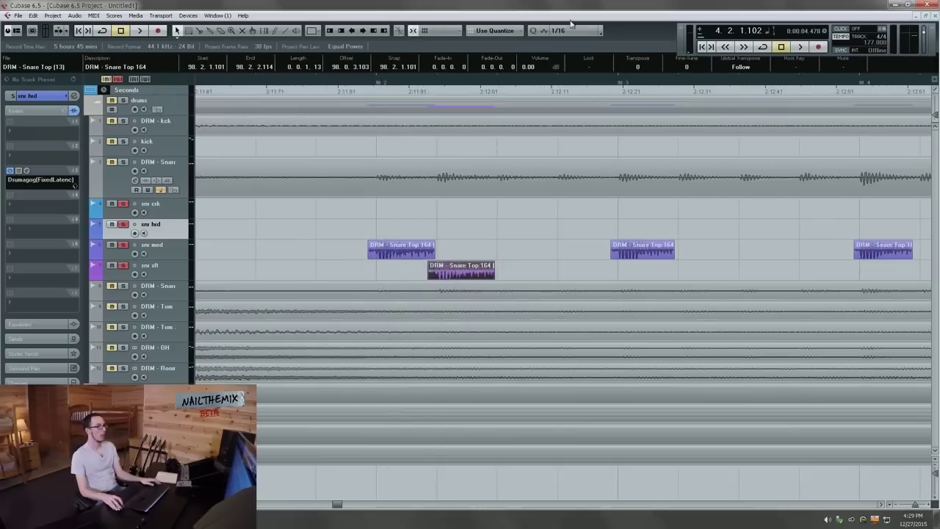
pyautogui.click(576, 29)
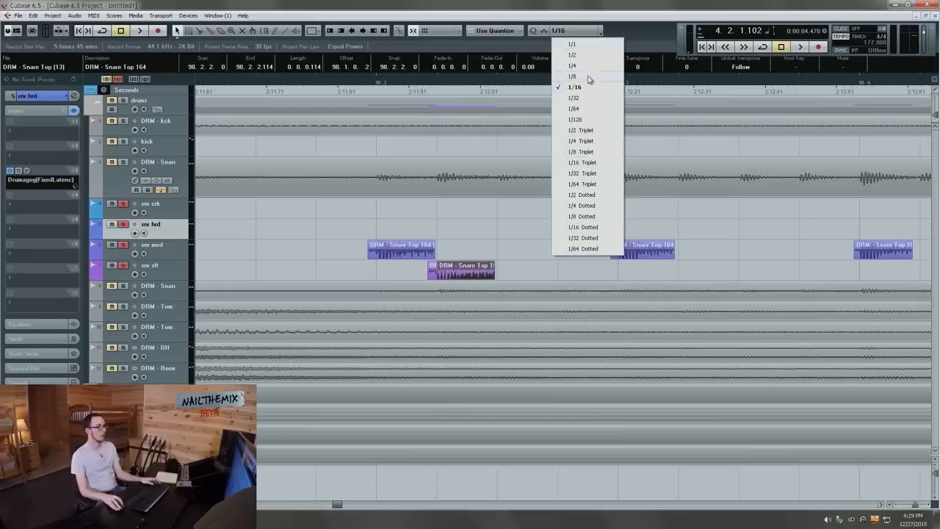
pyautogui.click(573, 97)
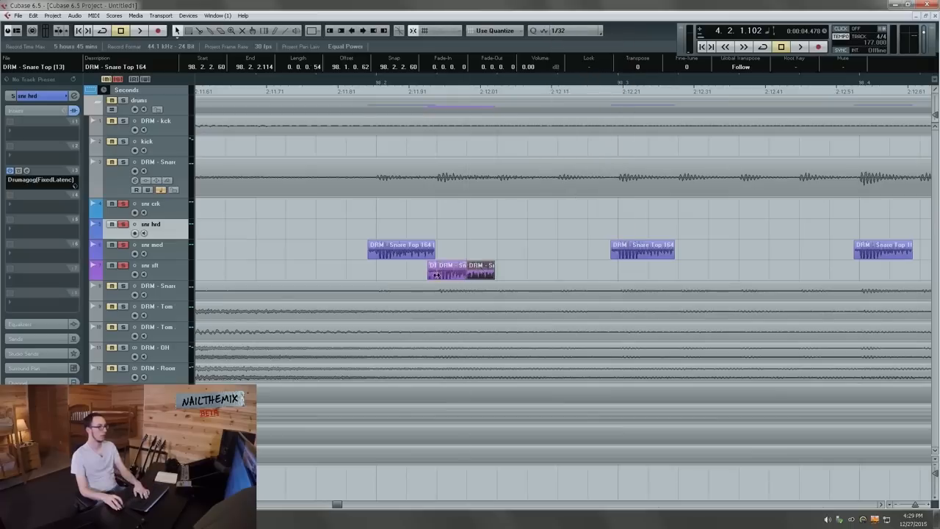
pyautogui.moveTo(461, 272); pyautogui.dragTo(473, 272)
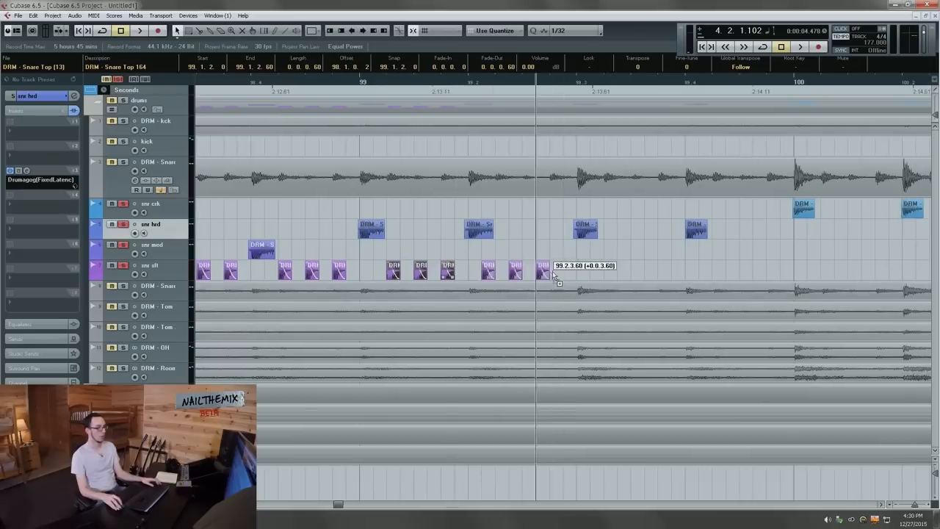
pyautogui.moveTo(555, 274); pyautogui.dragTo(664, 274)
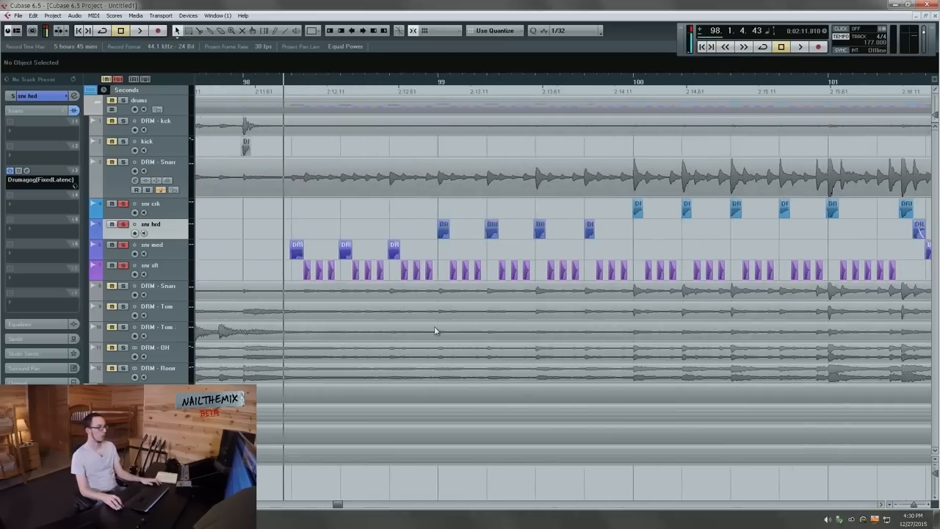
# Step: Check Drumagog on the medium and soft snare tracks, then bring up the soft track's channel settings
pyautogui.click(119, 30)
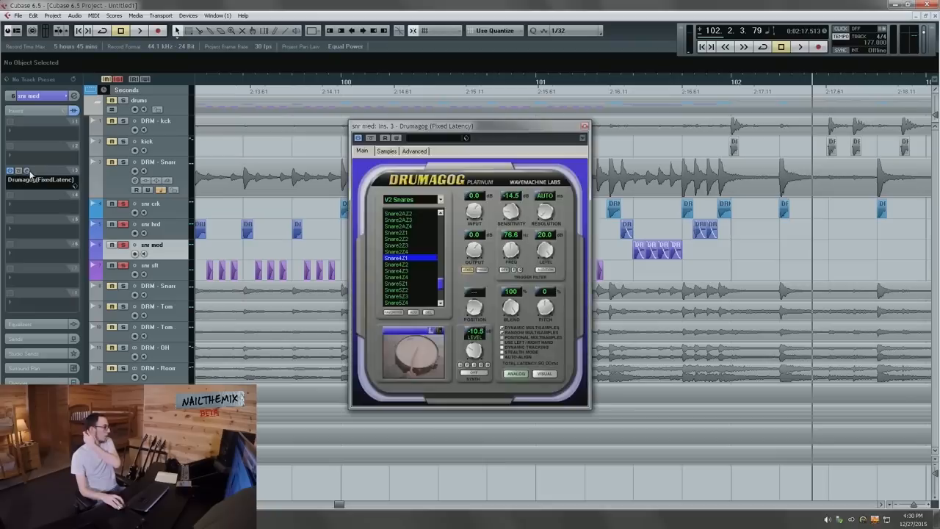
pyautogui.click(386, 150)
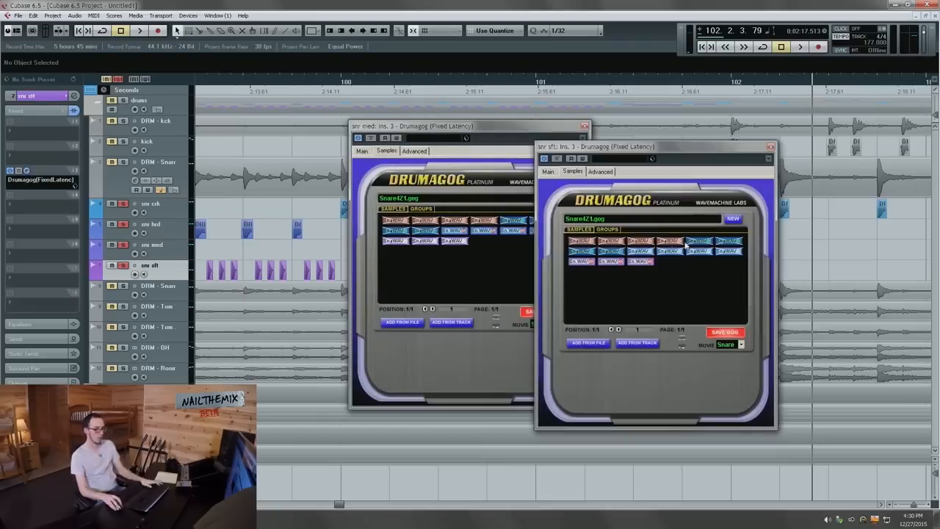
pyautogui.click(599, 171)
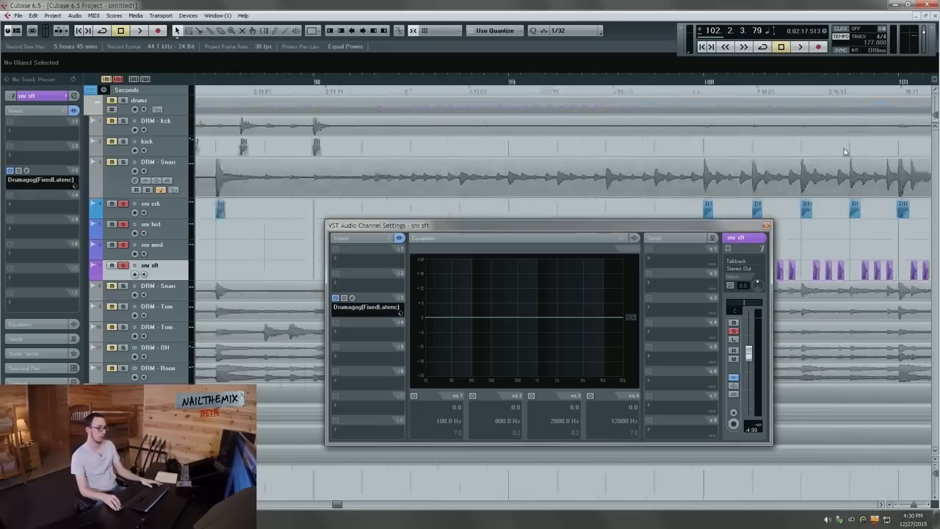
# Step: Lower the soft snare channel's volume fader and close its VST Audio Channel Settings window
pyautogui.click(139, 29)
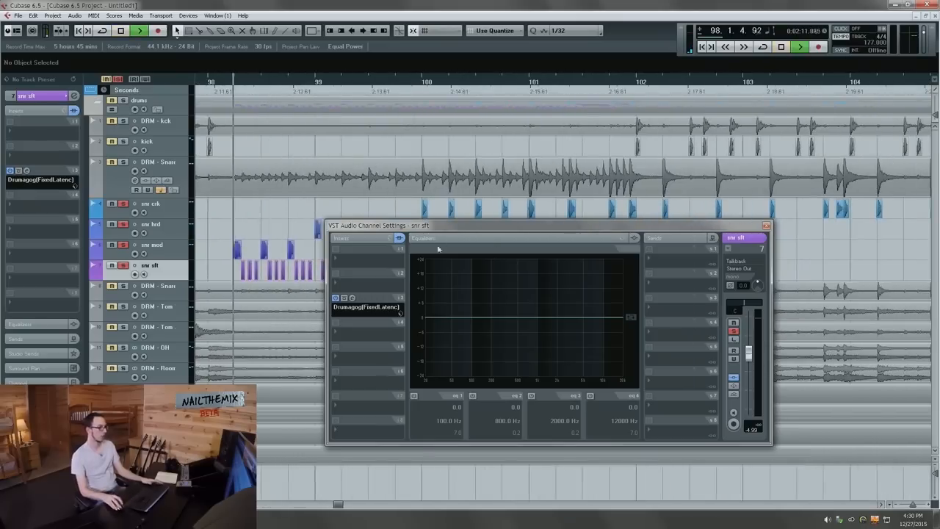
pyautogui.moveTo(748, 351); pyautogui.dragTo(748, 408)
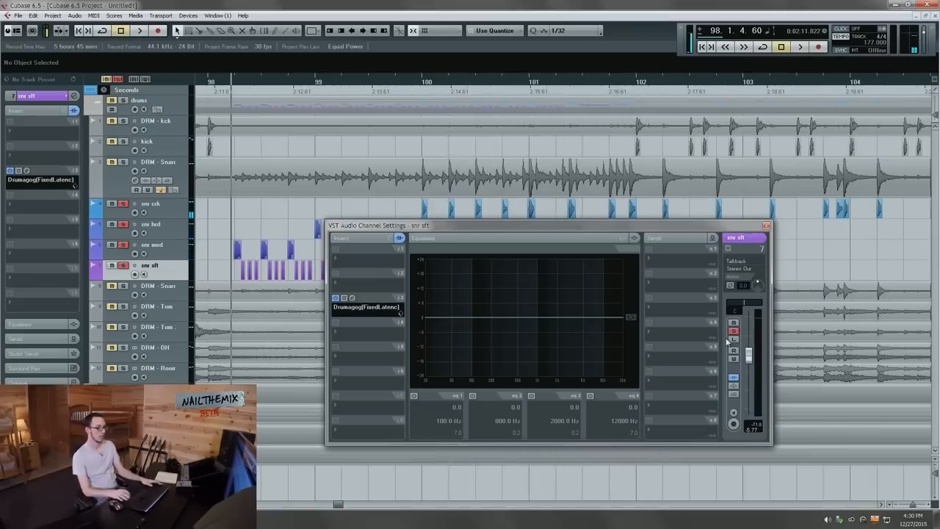
pyautogui.moveTo(746, 420)
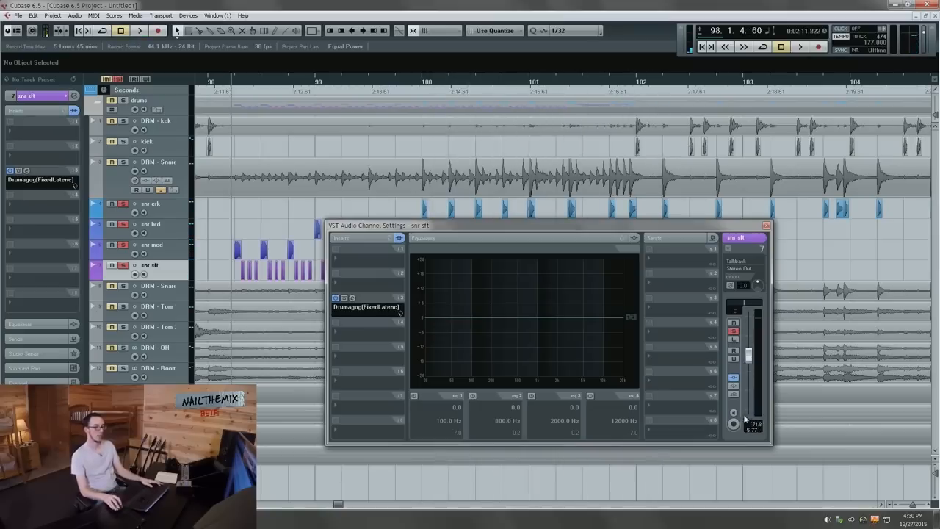
pyautogui.click(139, 30)
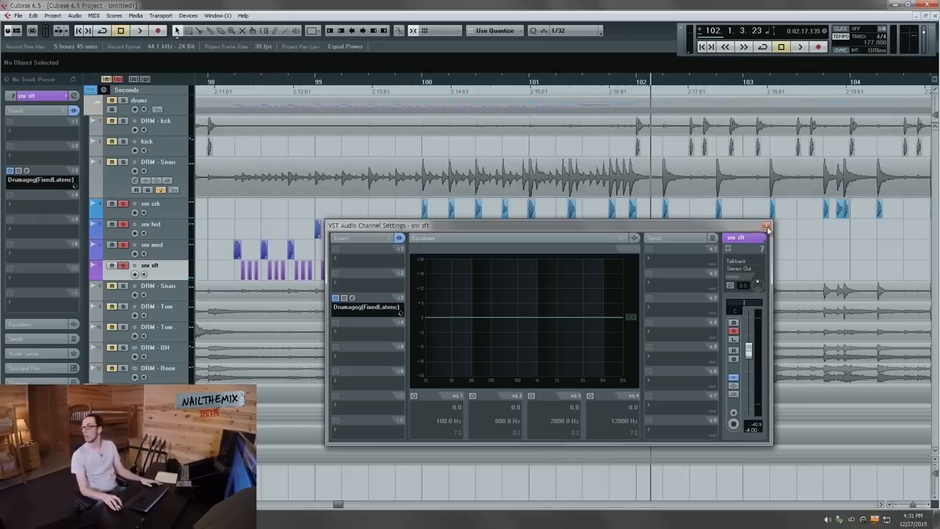
pyautogui.click(766, 226)
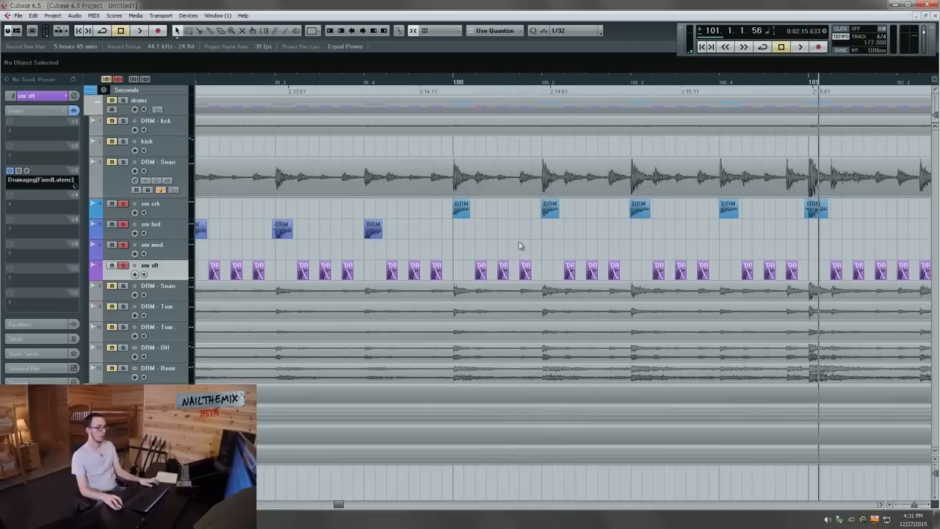
# Step: Copy medium snare hits to fill out more of the roll
pyautogui.click(526, 253)
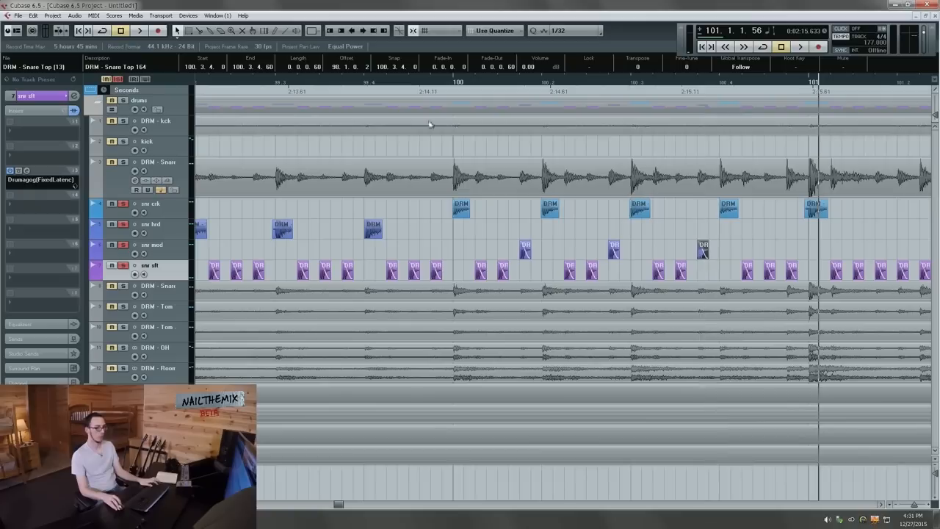
pyautogui.click(140, 29)
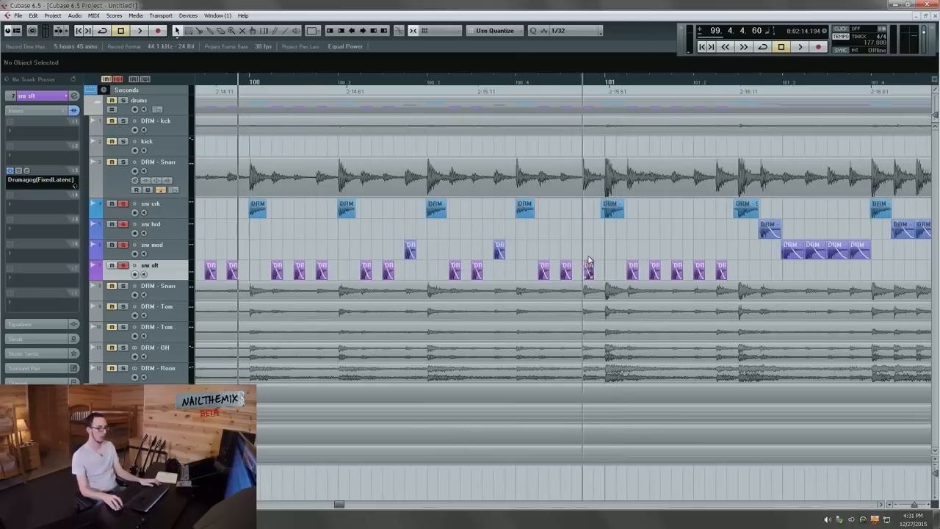
pyautogui.click(138, 30)
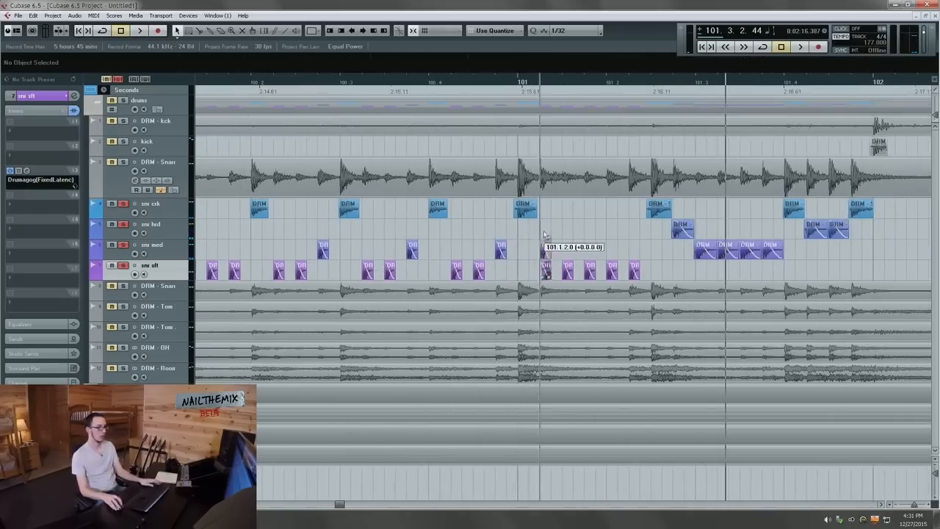
pyautogui.click(546, 227)
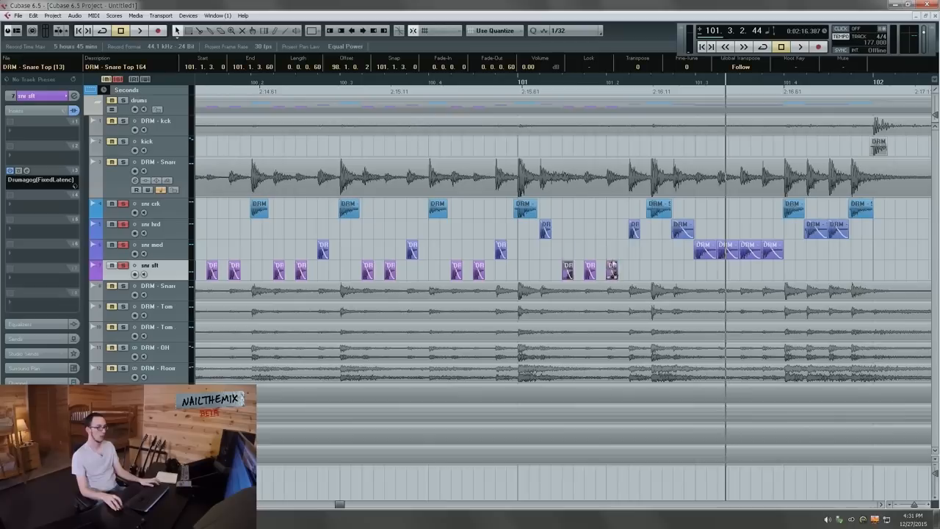
# Step: Place more soft snare hits and reveal the soft snare track's volume automation lane
pyautogui.click(139, 29)
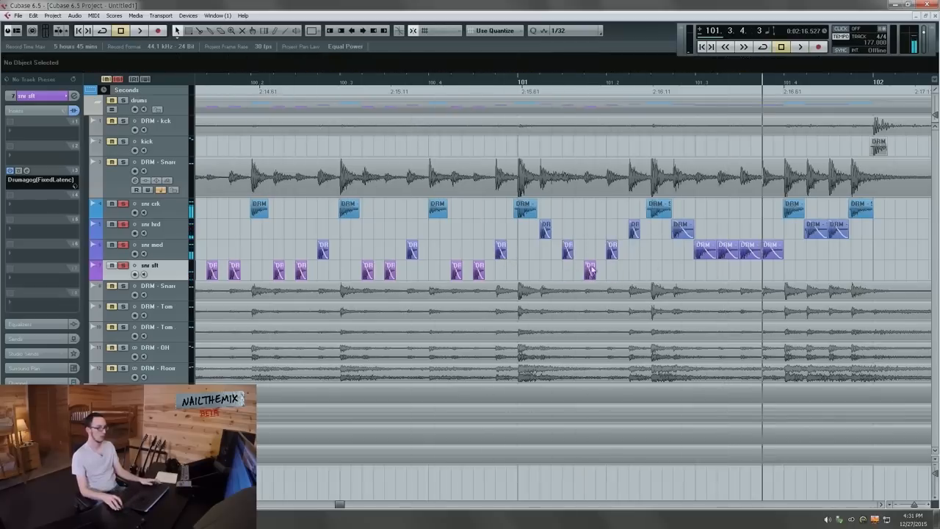
pyautogui.click(591, 264)
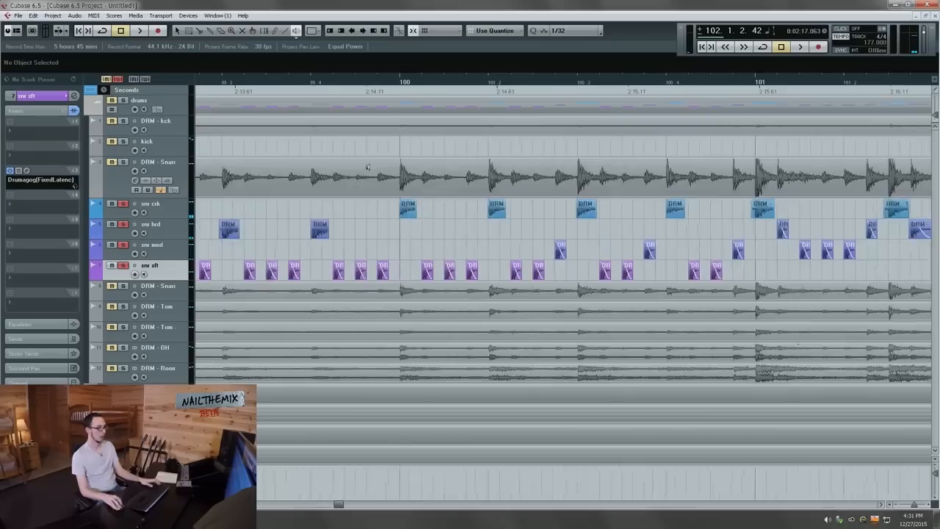
pyautogui.click(138, 29)
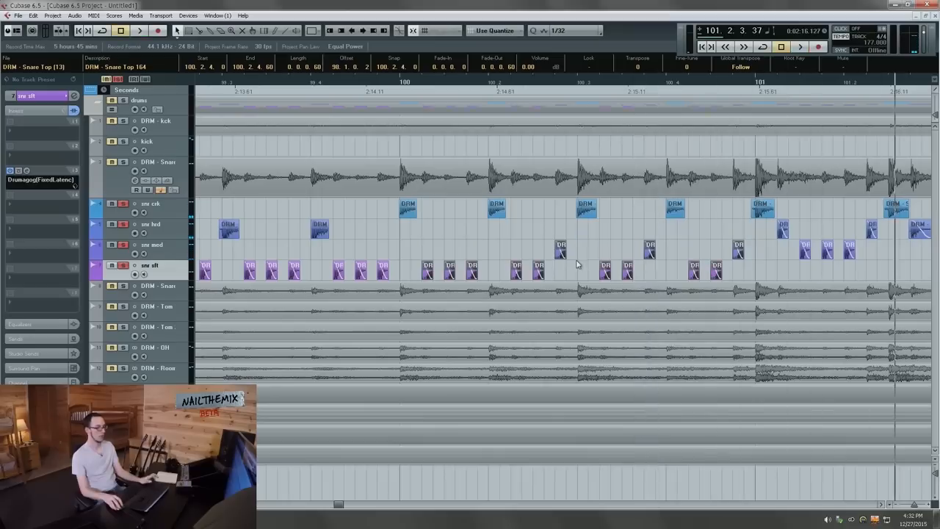
pyautogui.click(138, 30)
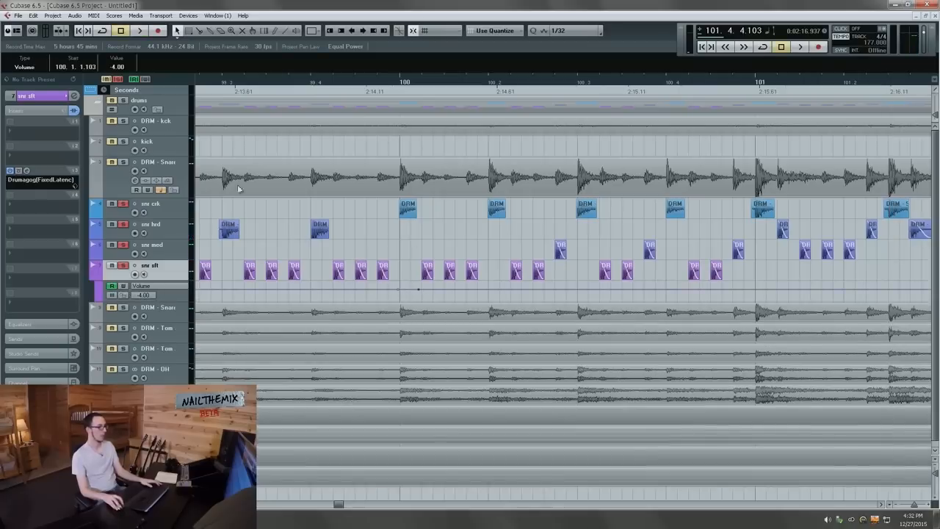
# Step: Draw a rising volume ramp on the soft snare lane from bar 99 to bar 100
pyautogui.click(388, 82)
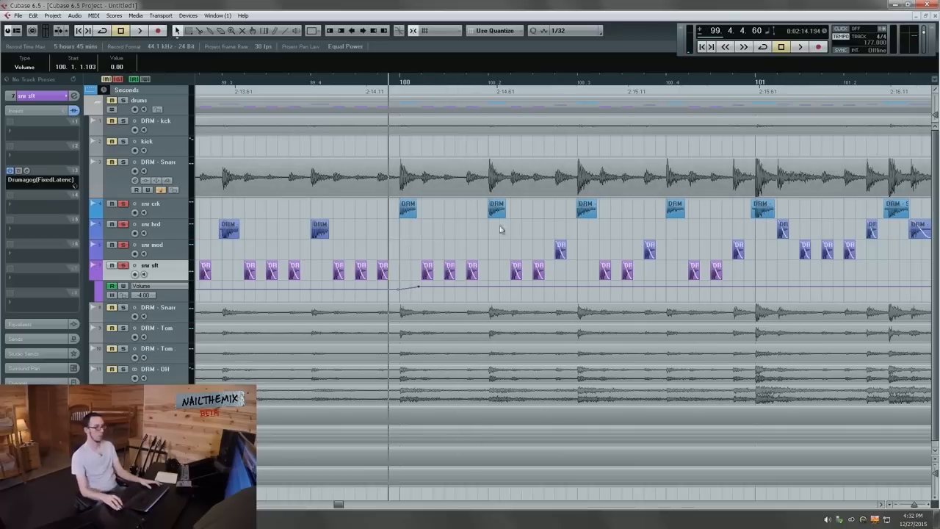
pyautogui.click(140, 30)
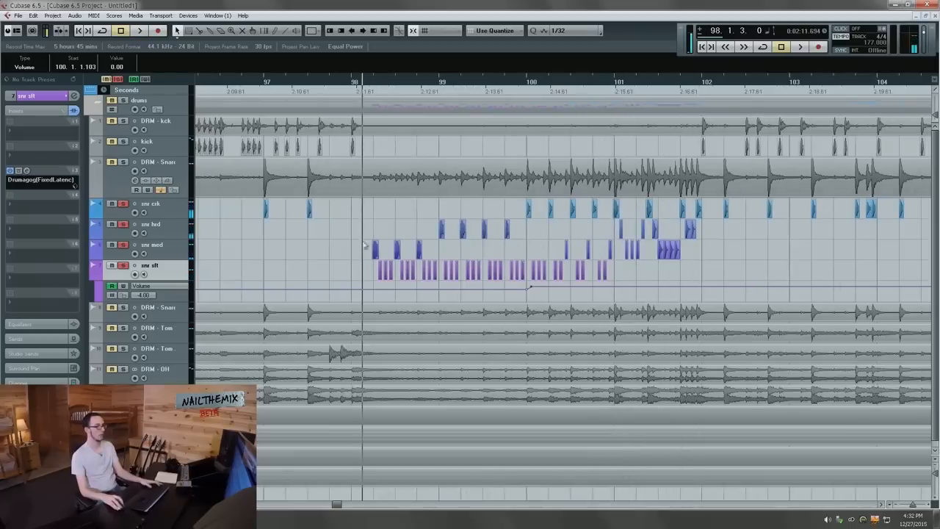
pyautogui.click(375, 224)
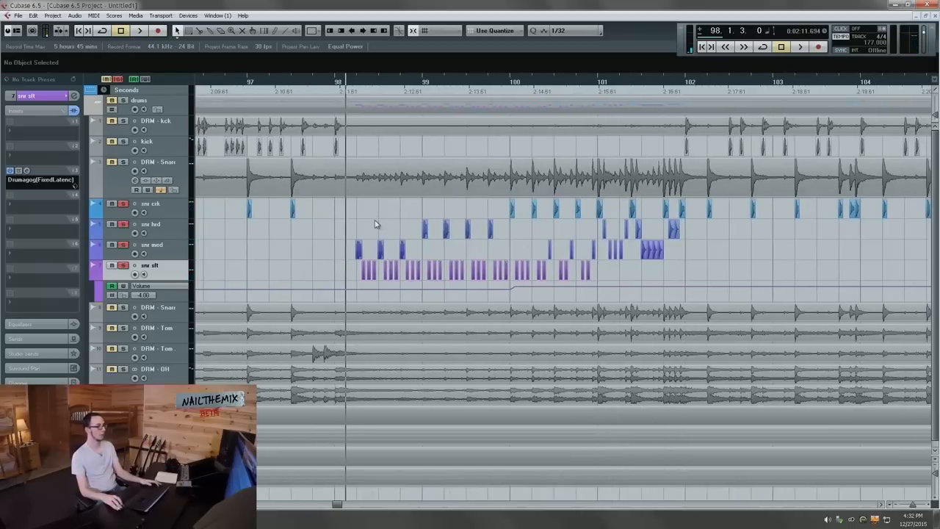
pyautogui.click(140, 30)
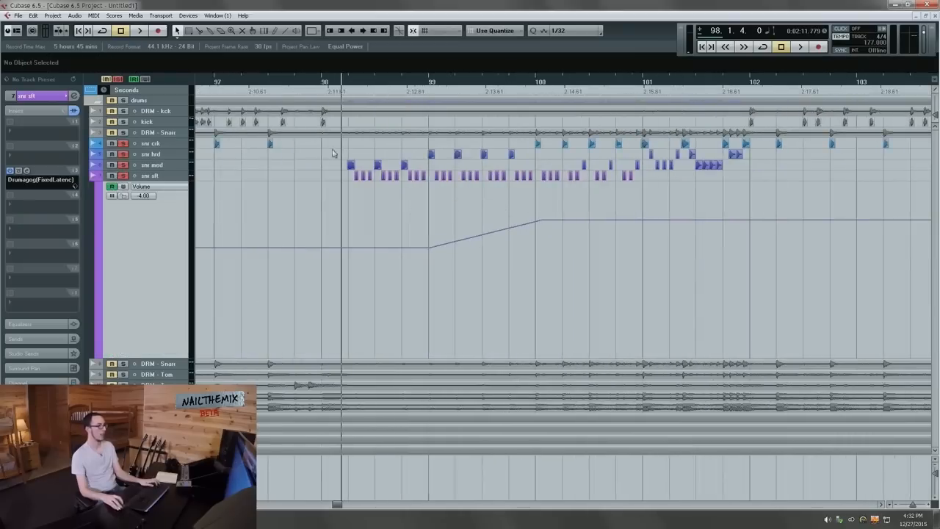
# Step: Reveal the volume automation lane under the snr sub track
pyautogui.click(139, 29)
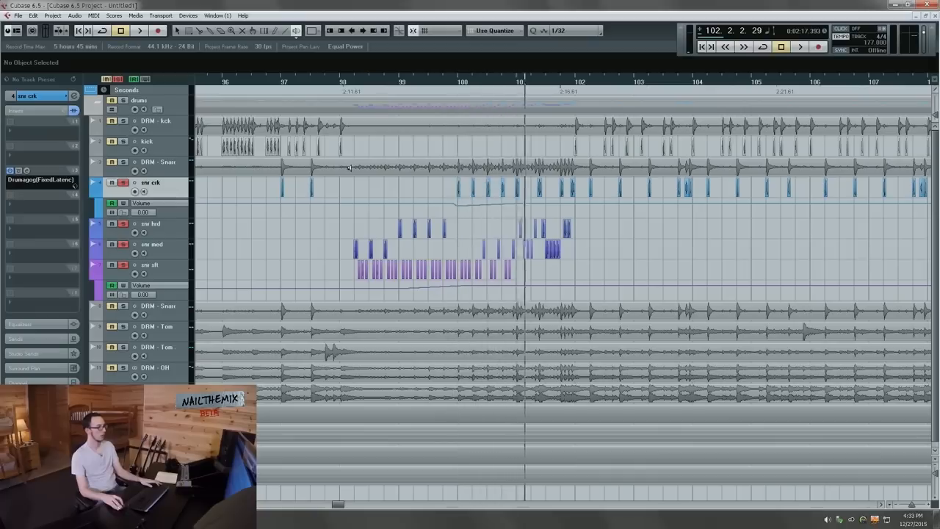
pyautogui.click(581, 81)
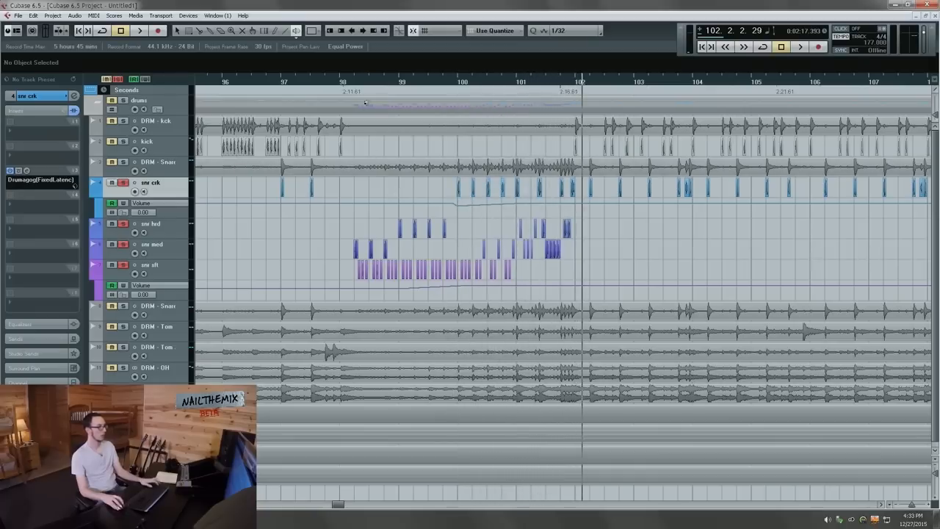